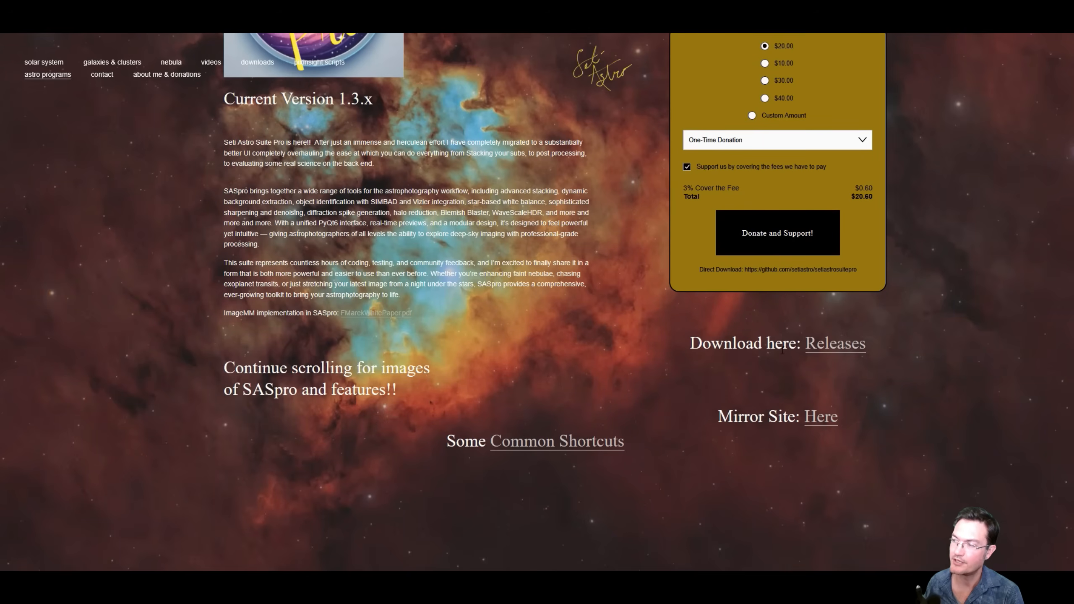
{"action": "mouse_move", "coordinate": [835, 350]}
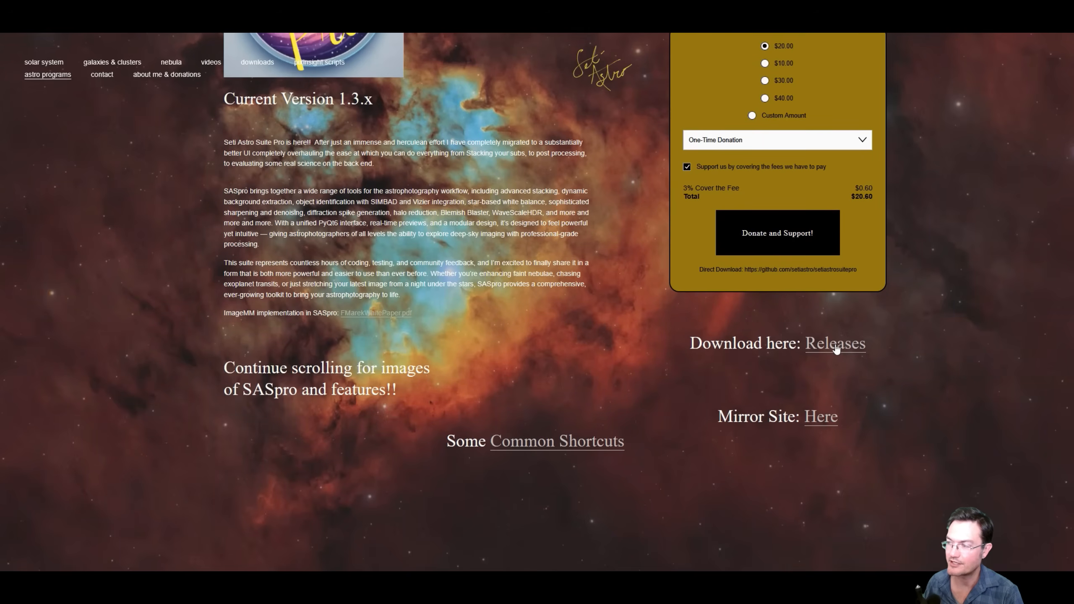
{"action": "mouse_move", "coordinate": [442, 318]}
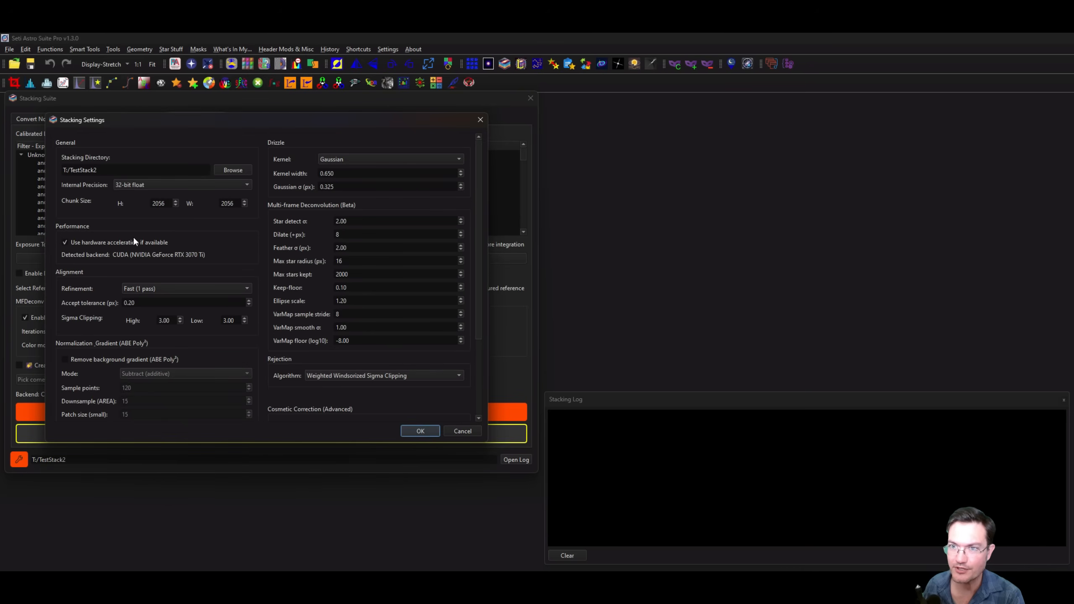
{"action": "mouse_move", "coordinate": [154, 256]}
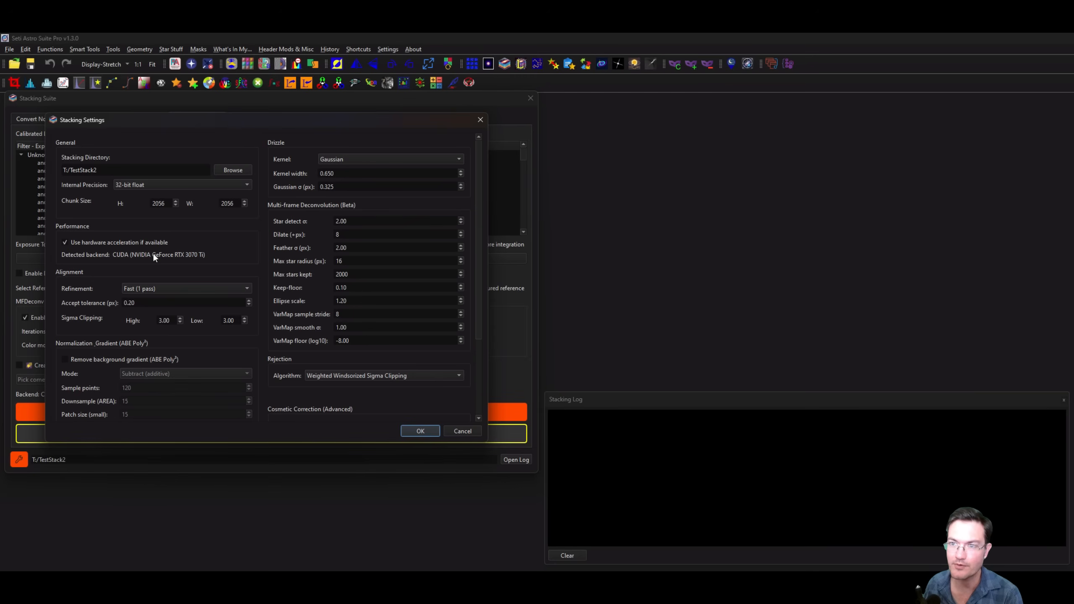
{"action": "mouse_move", "coordinate": [182, 252]}
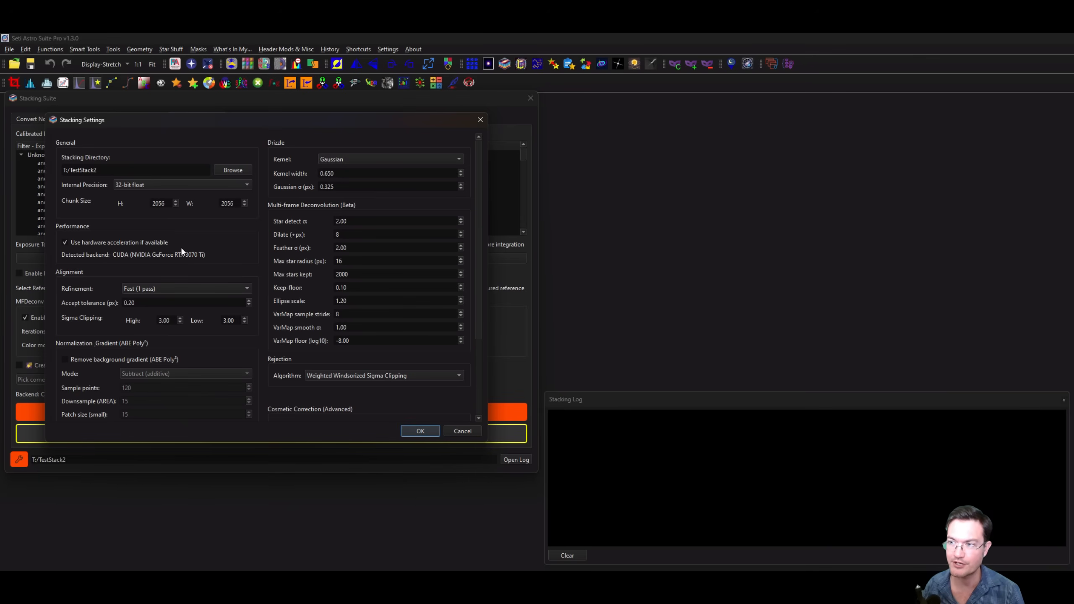
Confirm the stacking settings, keeping 32-bit float precision and hardware acceleration enabled
{"action": "left_click", "coordinate": [419, 430]}
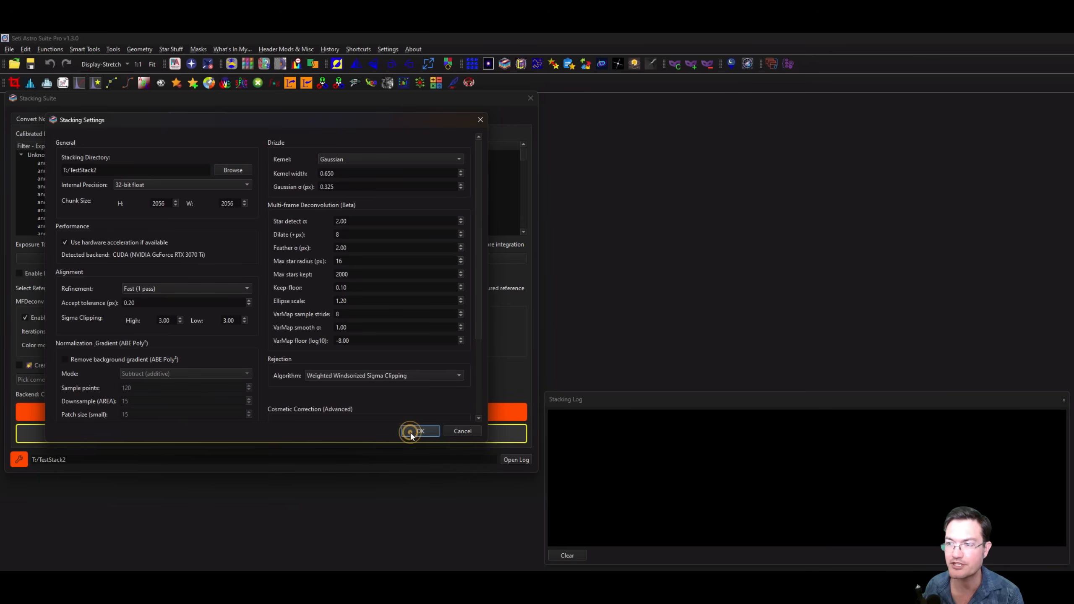
{"action": "left_click", "coordinate": [420, 430]}
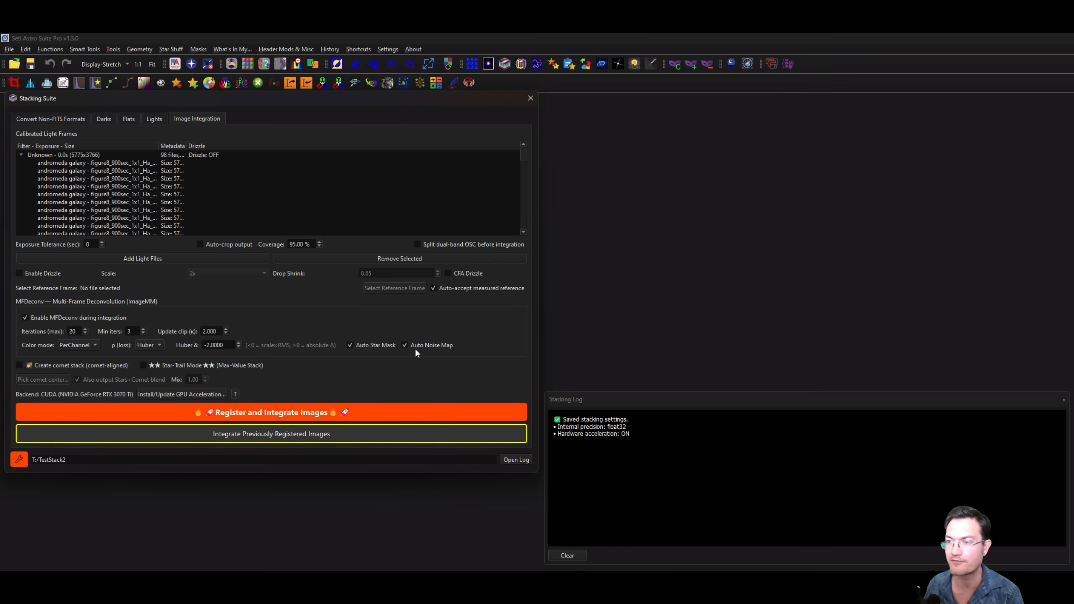
{"action": "mouse_move", "coordinate": [300, 328]}
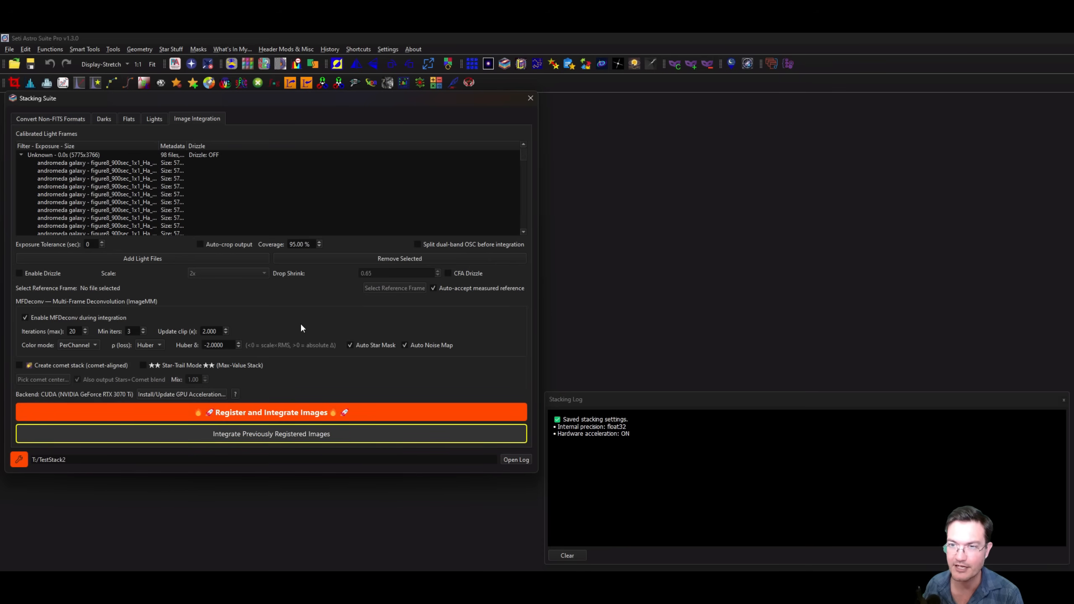
Uncheck Enable MFDeconv during integration so a normal stack is produced
{"action": "left_click", "coordinate": [24, 317]}
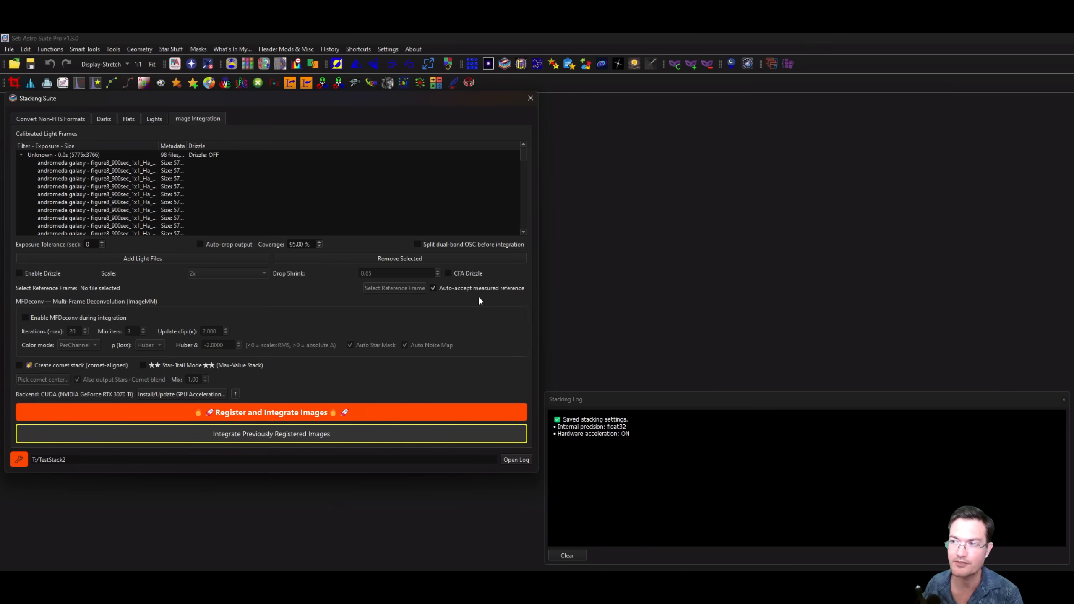
{"action": "mouse_move", "coordinate": [411, 301]}
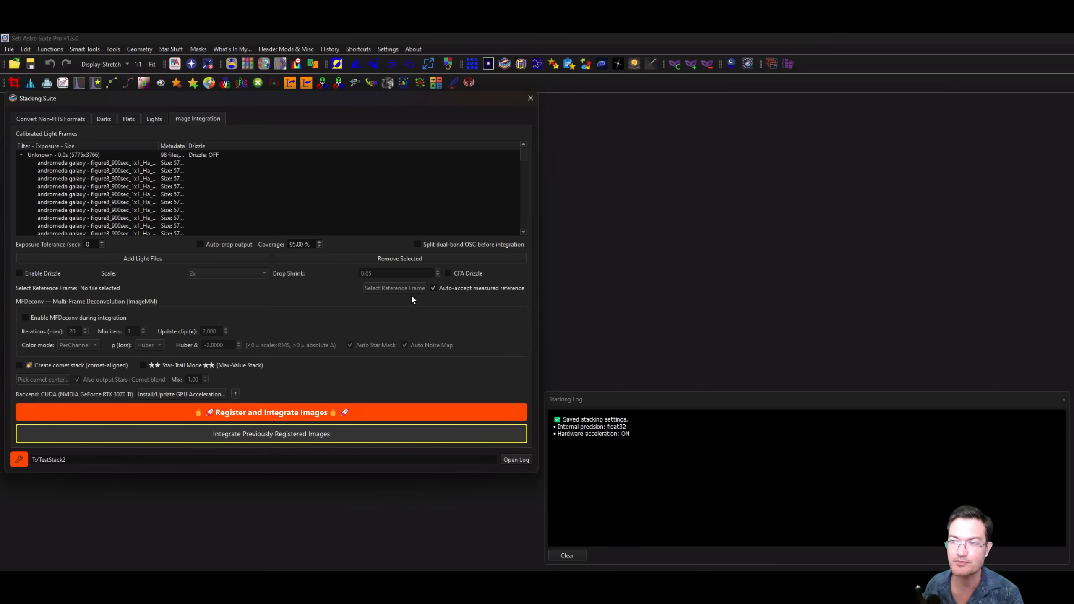
{"action": "mouse_move", "coordinate": [426, 295]}
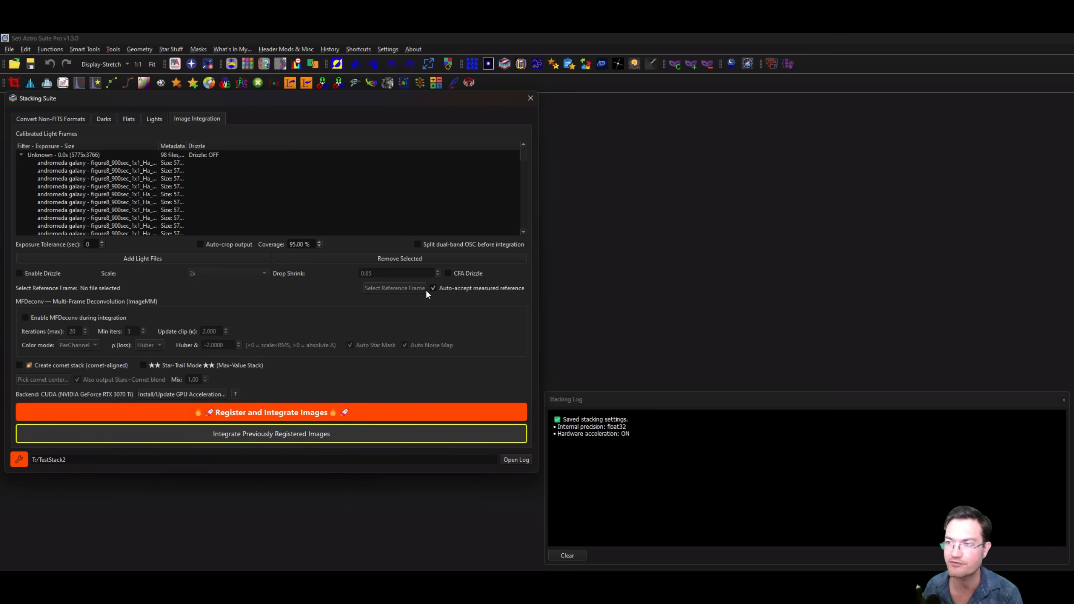
{"action": "mouse_move", "coordinate": [437, 297]}
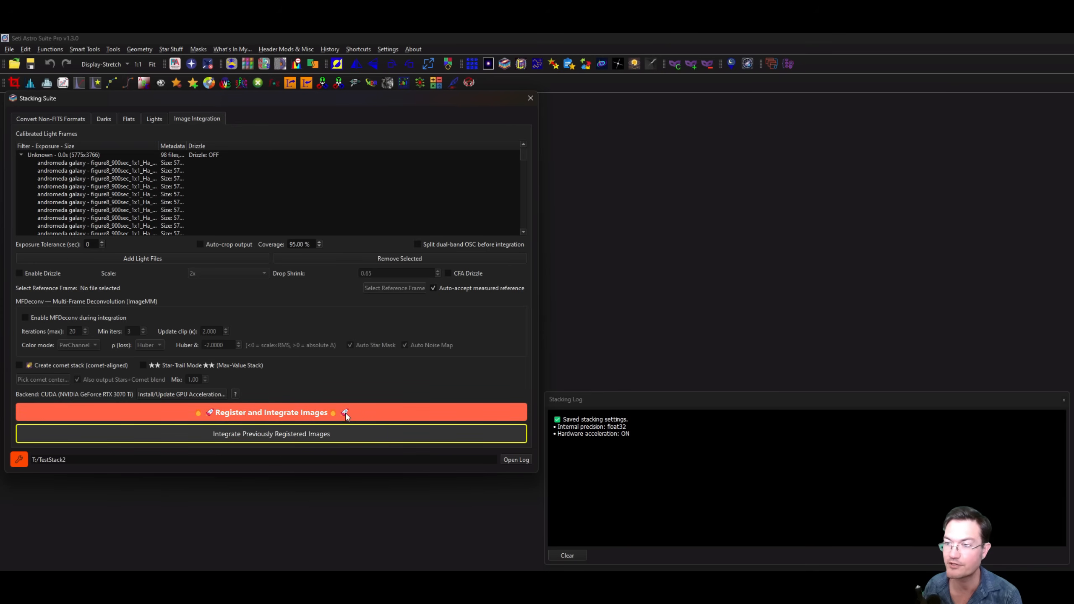
{"action": "mouse_move", "coordinate": [345, 416]}
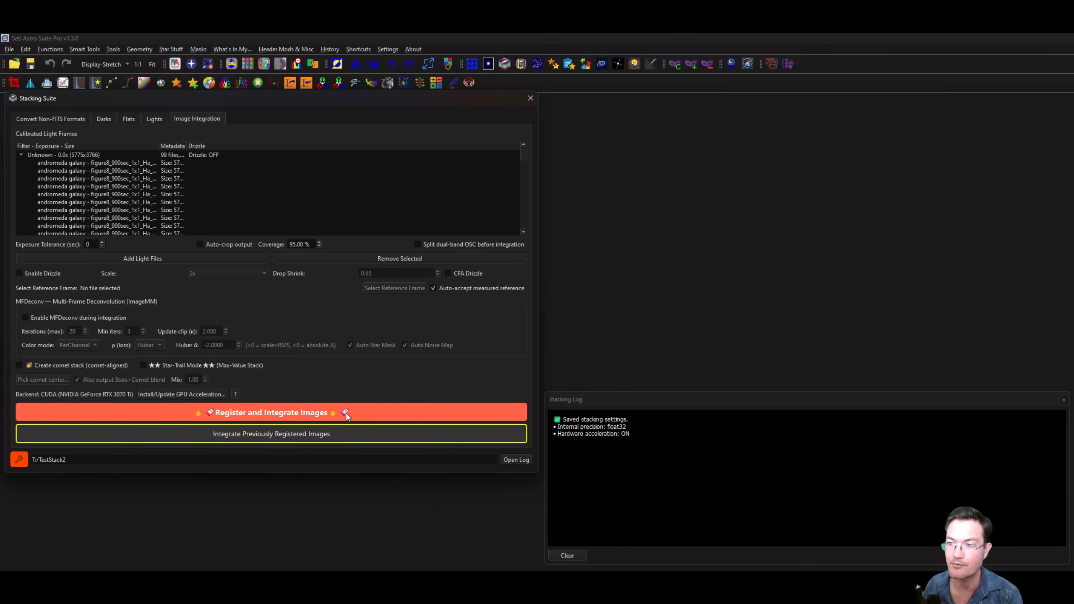
Start Register and Integrate Images on the 98 Andromeda light frames
{"action": "left_click", "coordinate": [271, 412]}
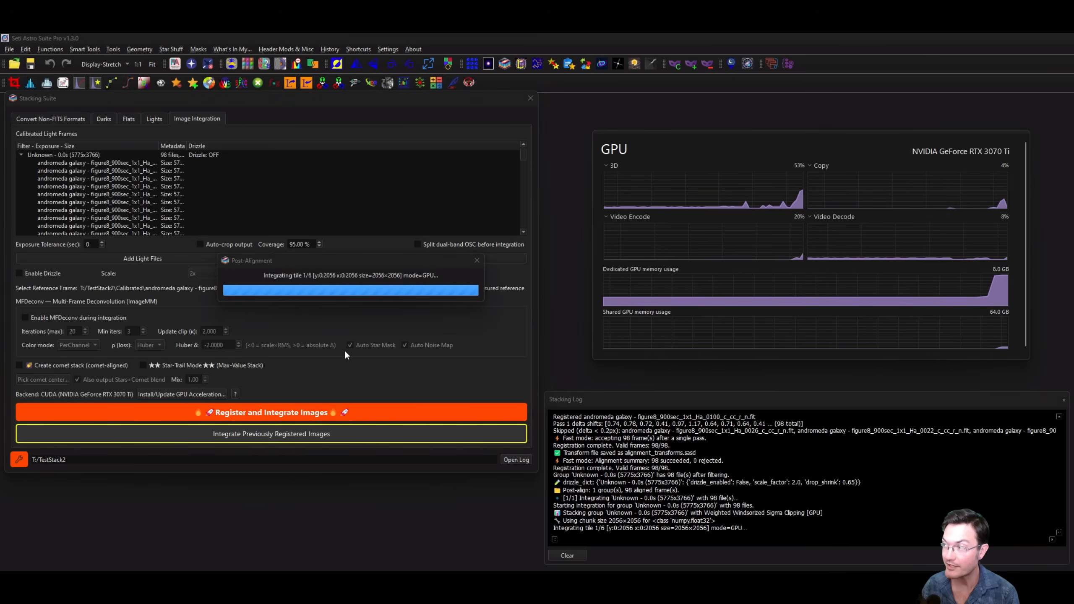
{"action": "mouse_move", "coordinate": [997, 293]}
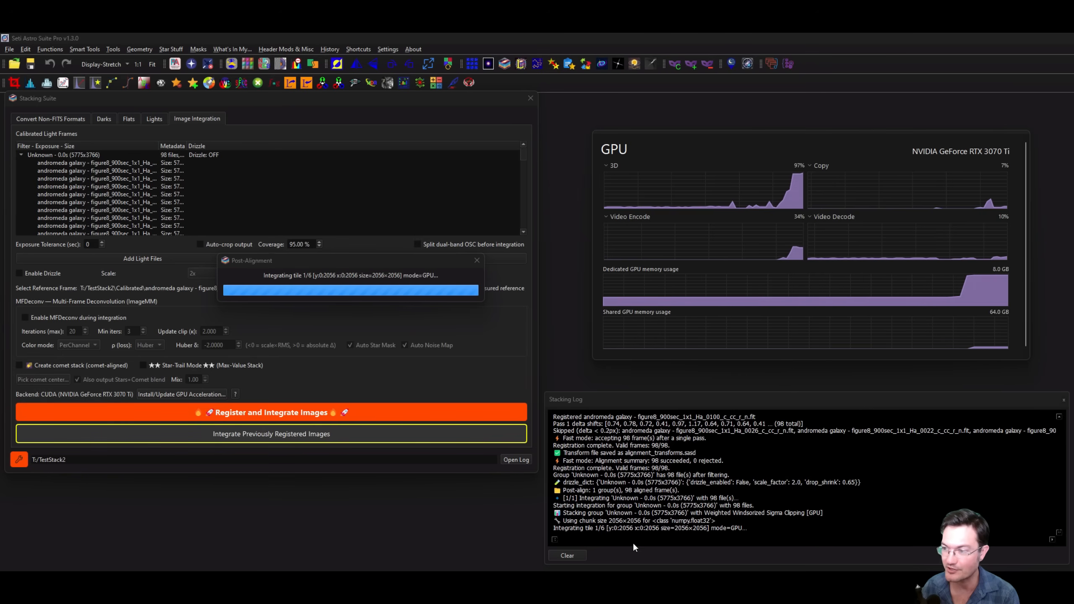
{"action": "mouse_move", "coordinate": [737, 536]}
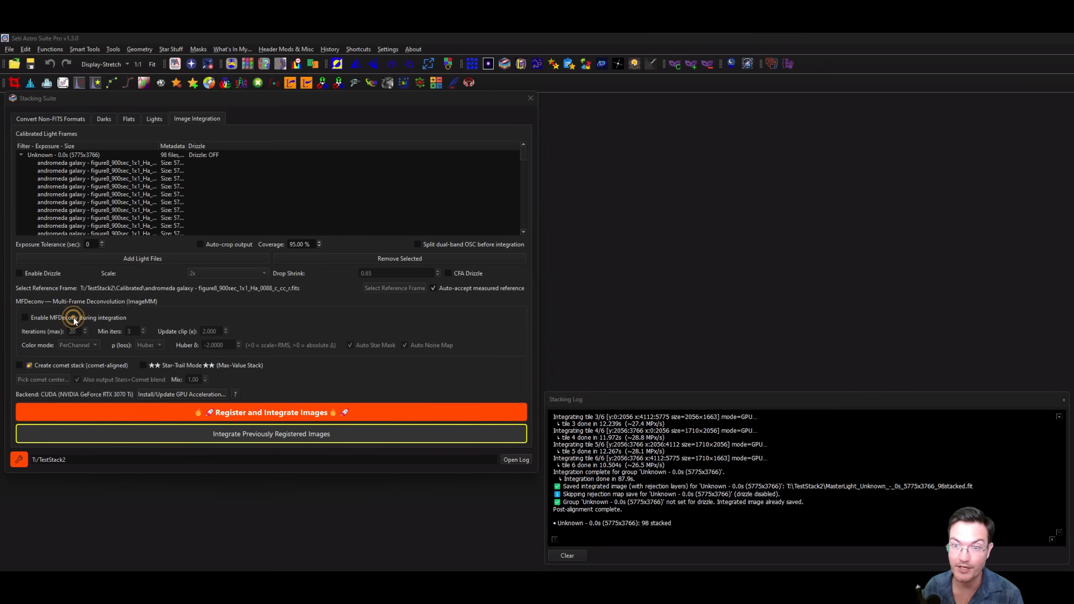
Re-enable MFDeconv during integration, keeping Huber as the loss function
{"action": "left_click", "coordinate": [25, 317]}
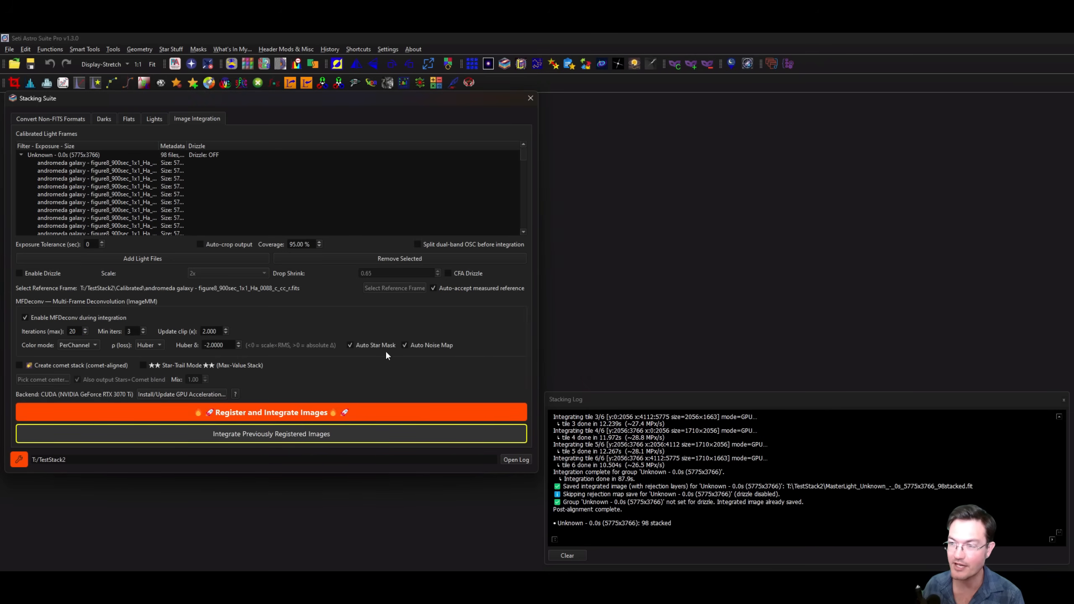
{"action": "mouse_move", "coordinate": [125, 341]}
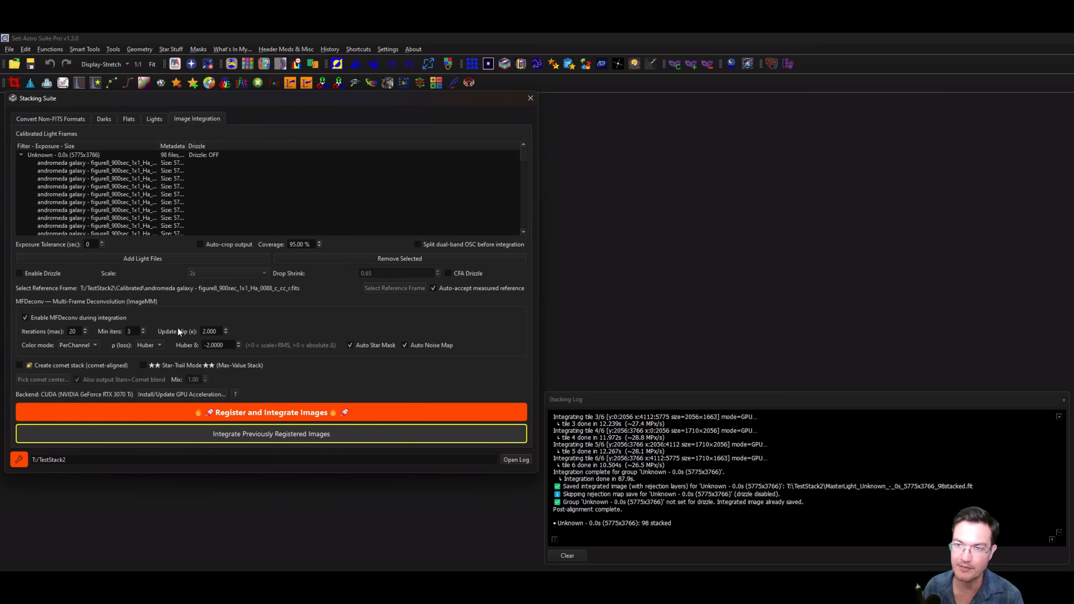
{"action": "mouse_move", "coordinate": [174, 352]}
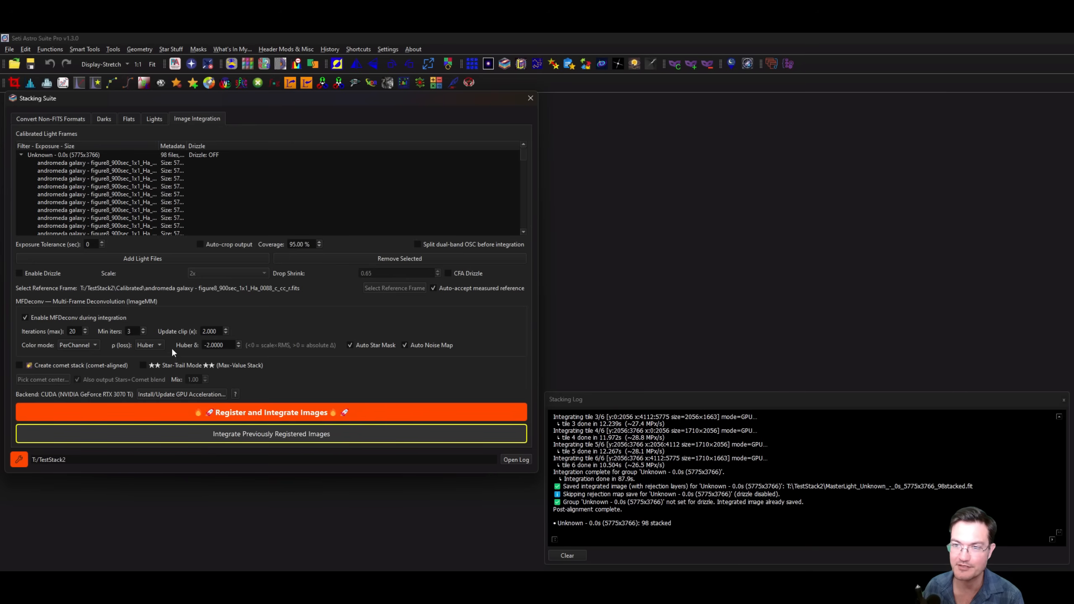
{"action": "left_click", "coordinate": [148, 345]}
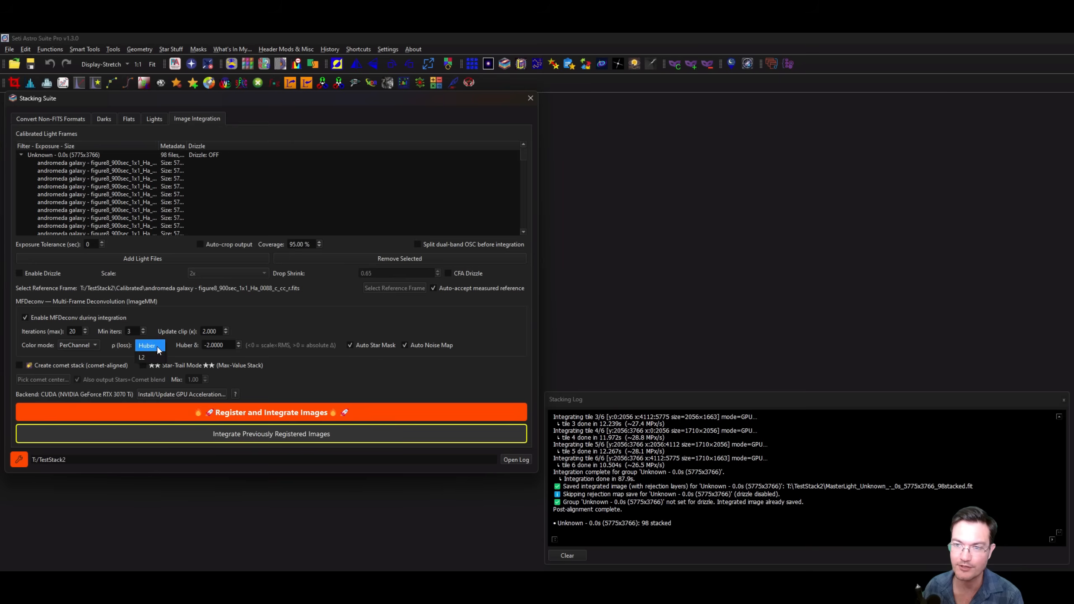
{"action": "left_click", "coordinate": [149, 344]}
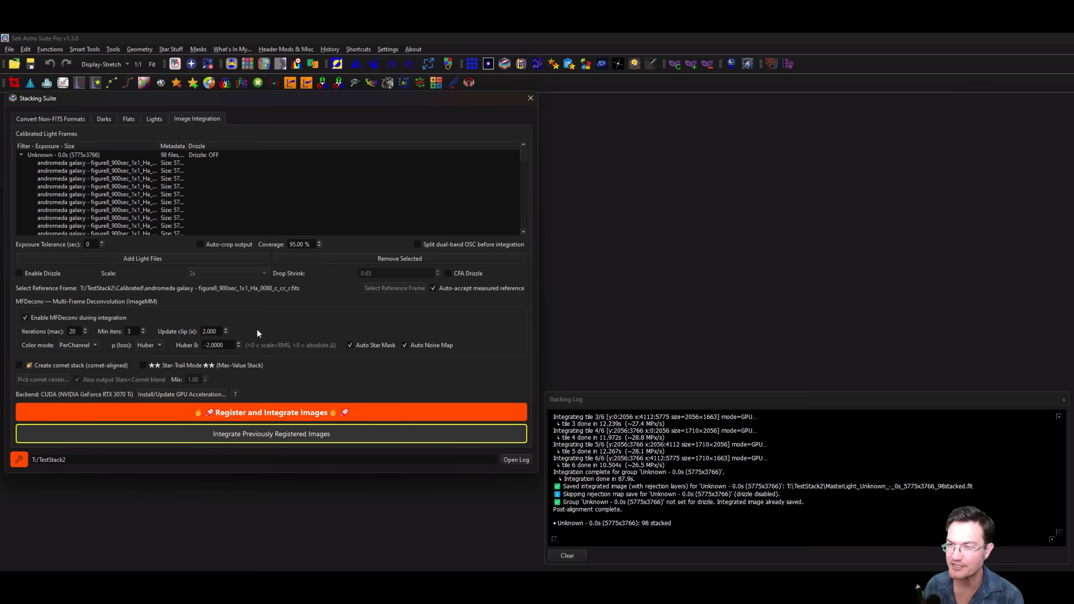
{"action": "mouse_move", "coordinate": [213, 353]}
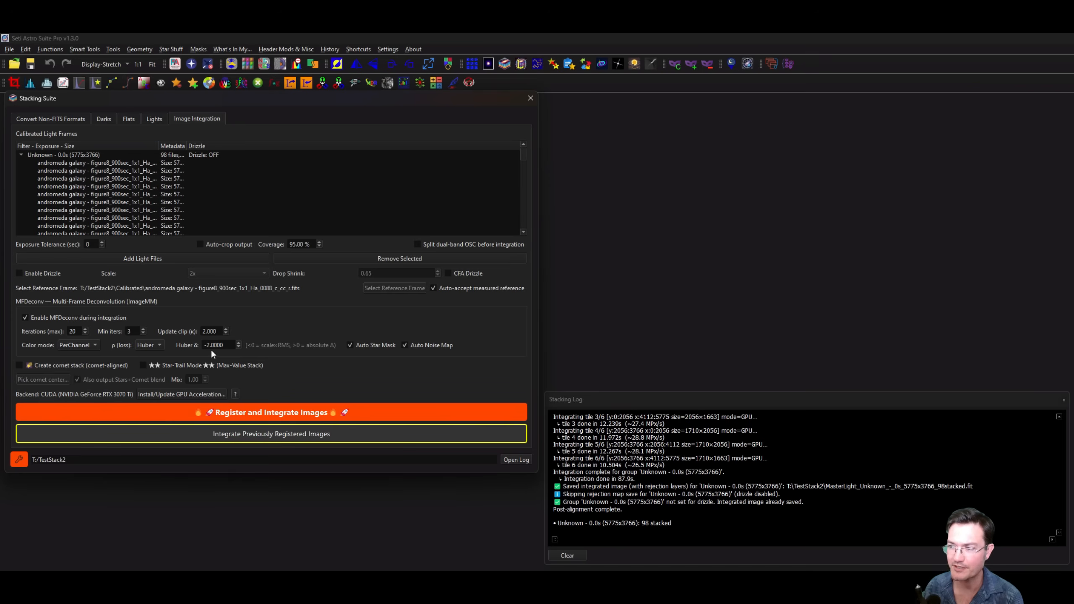
{"action": "mouse_move", "coordinate": [223, 356]}
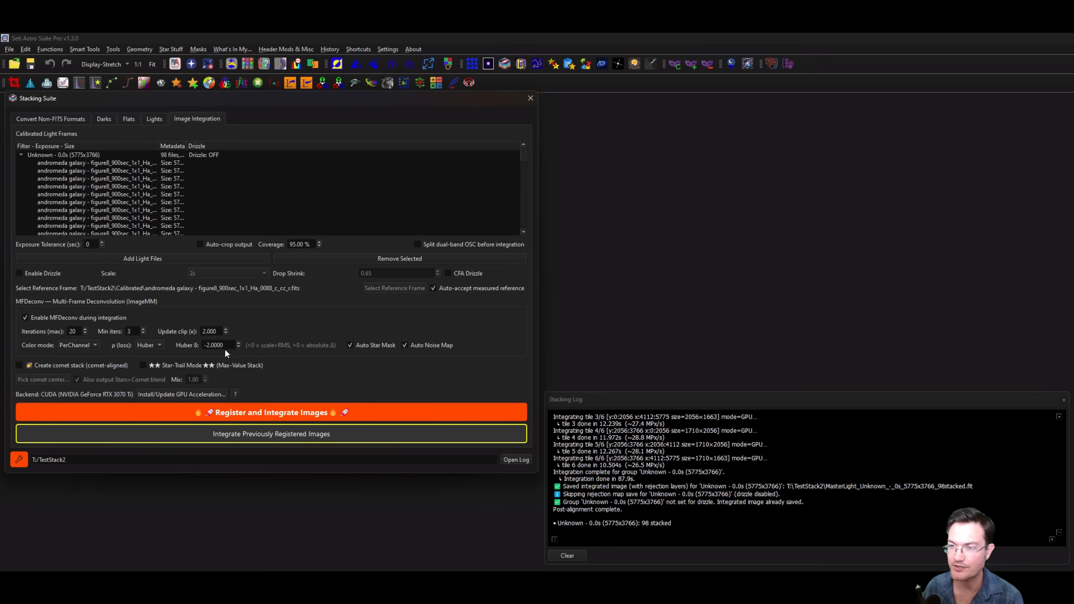
{"action": "mouse_move", "coordinate": [278, 356]}
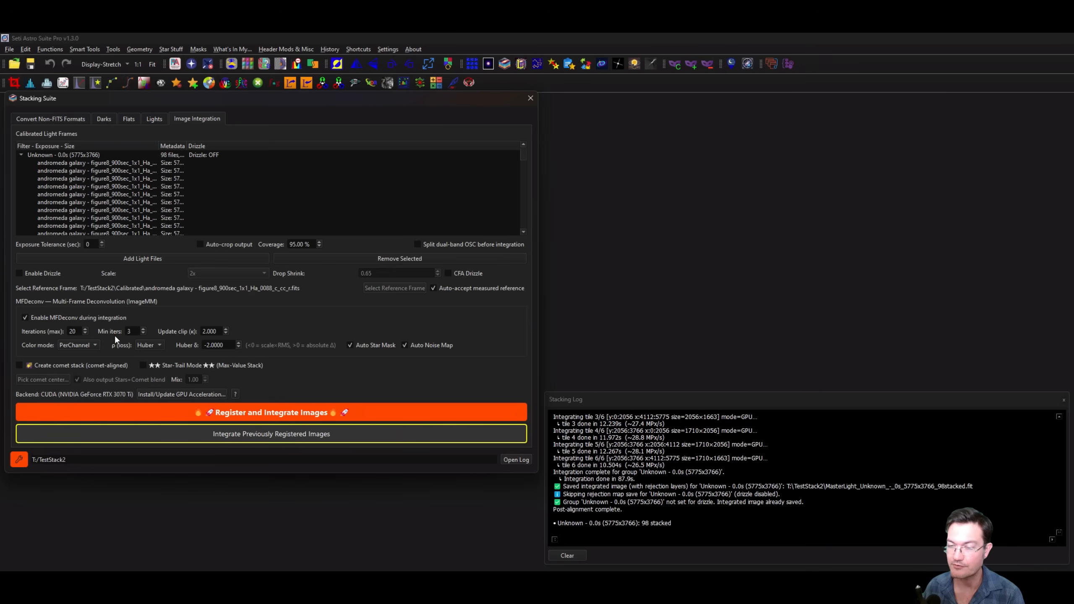
{"action": "mouse_move", "coordinate": [117, 339]}
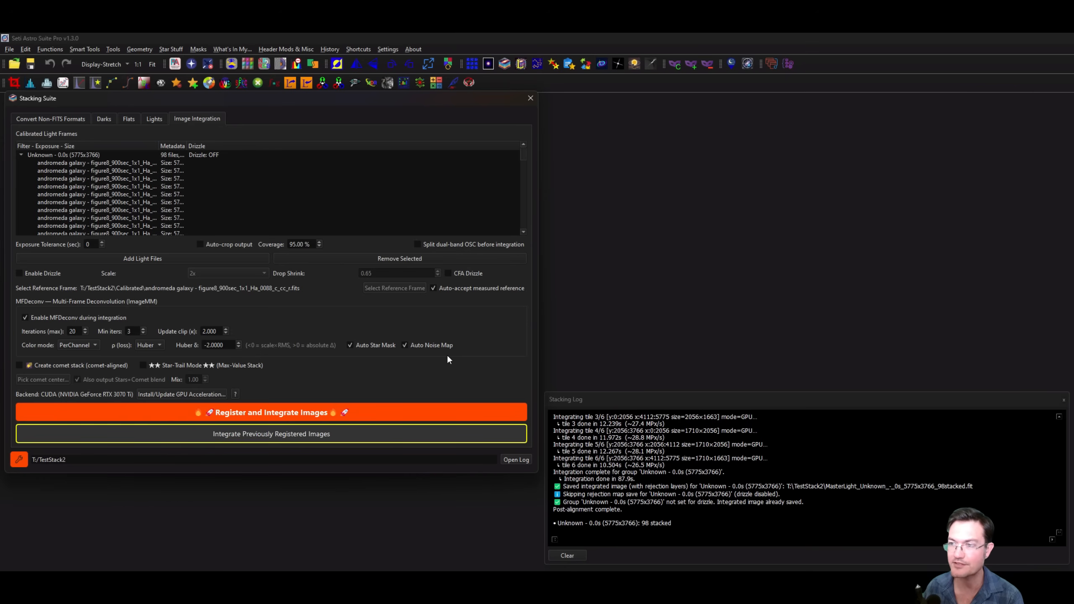
{"action": "mouse_move", "coordinate": [442, 360]}
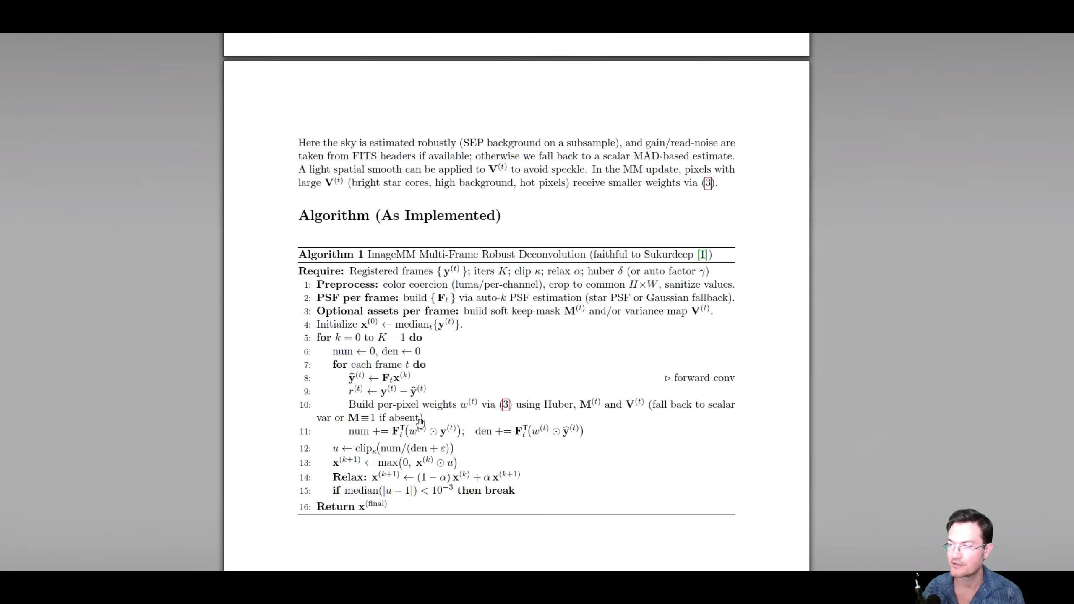
{"action": "scroll", "scroll_direction": "down", "scroll_amount": 3}
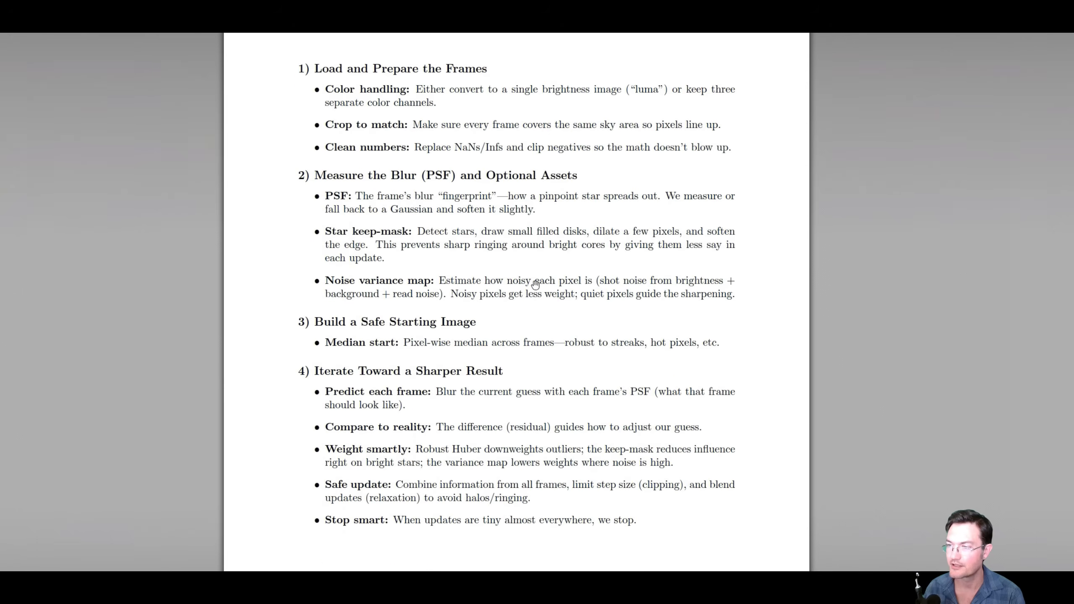
{"action": "scroll", "scroll_direction": "down", "scroll_amount": 3}
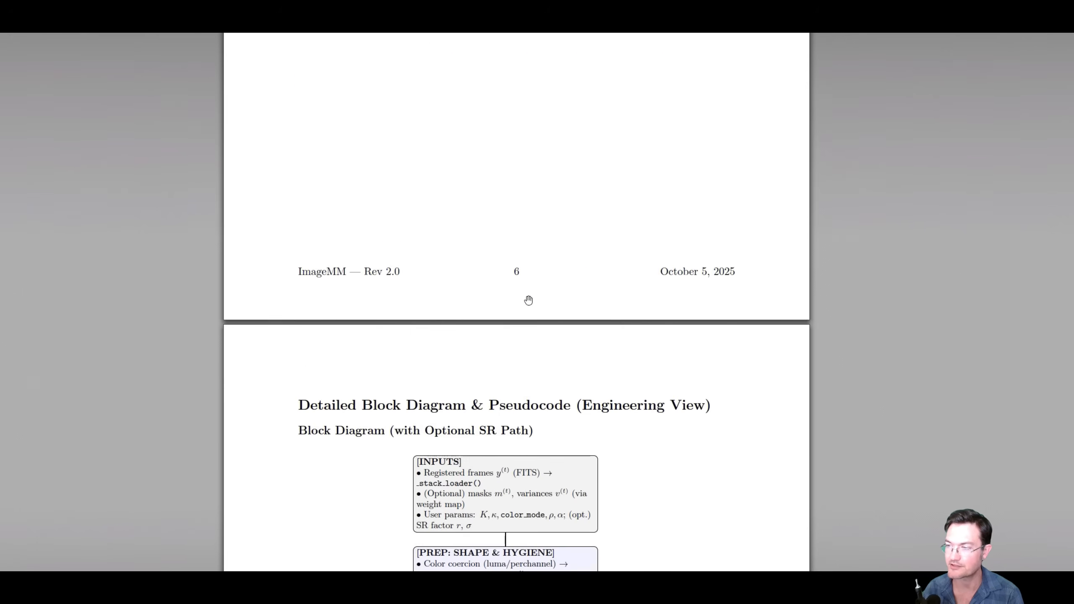
{"action": "scroll", "scroll_direction": "down", "scroll_amount": 3}
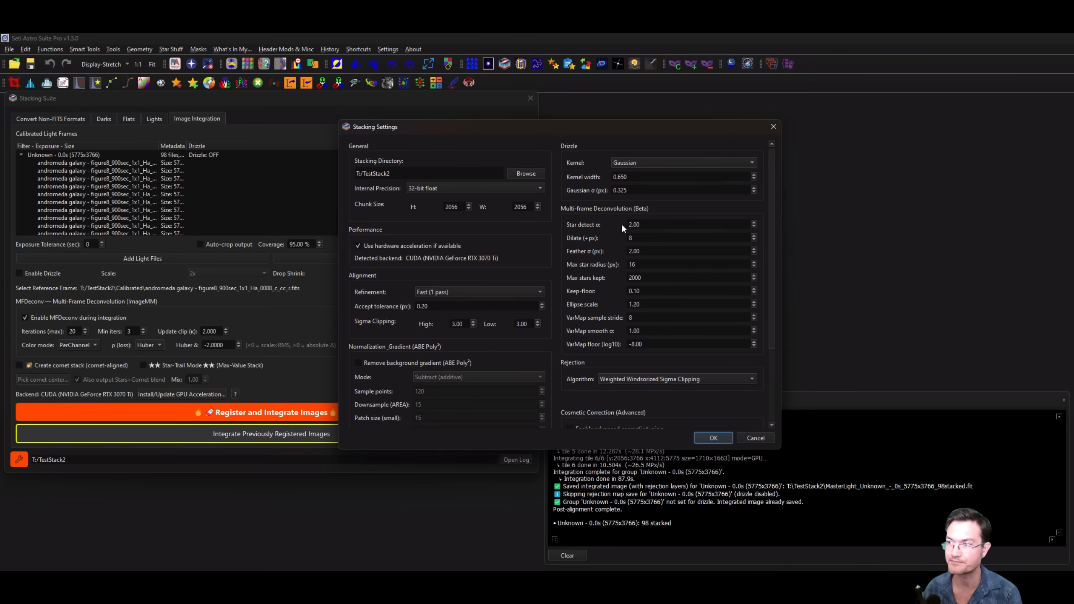
{"action": "mouse_move", "coordinate": [623, 229]}
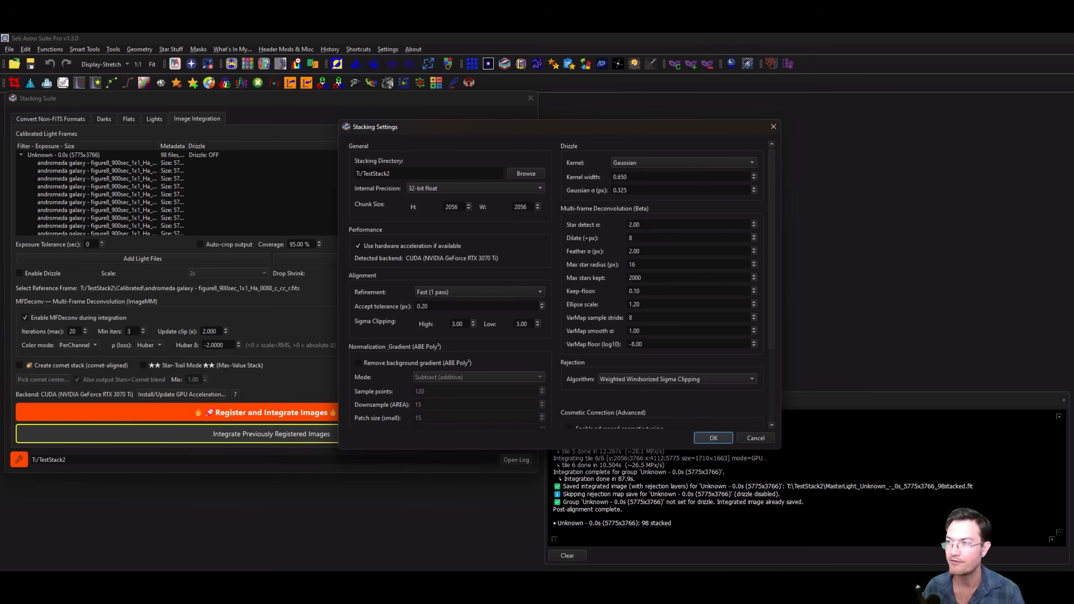
{"action": "mouse_move", "coordinate": [649, 250]}
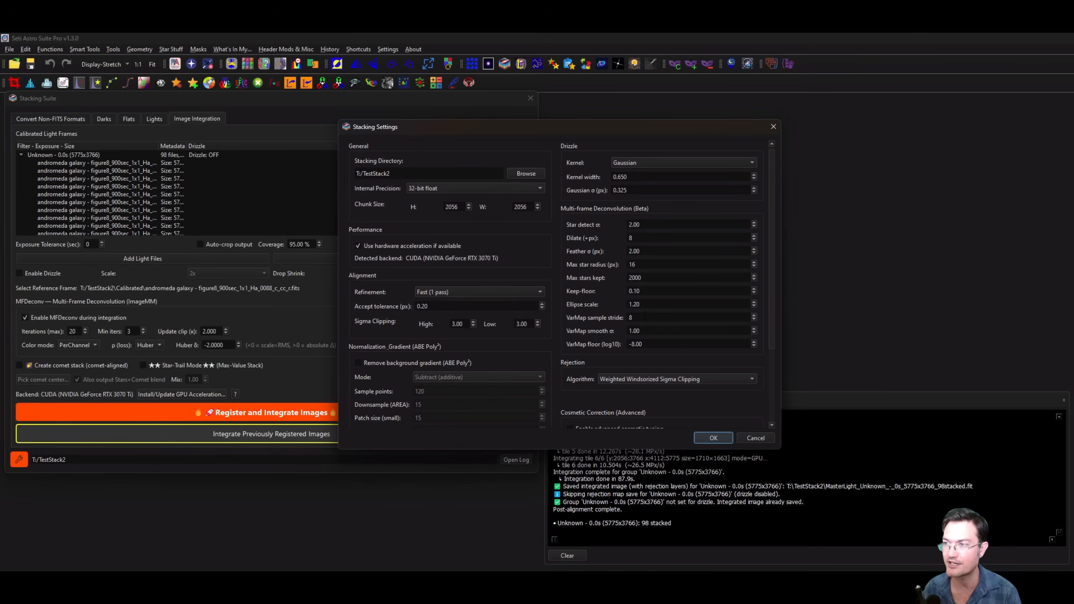
{"action": "mouse_move", "coordinate": [594, 332]}
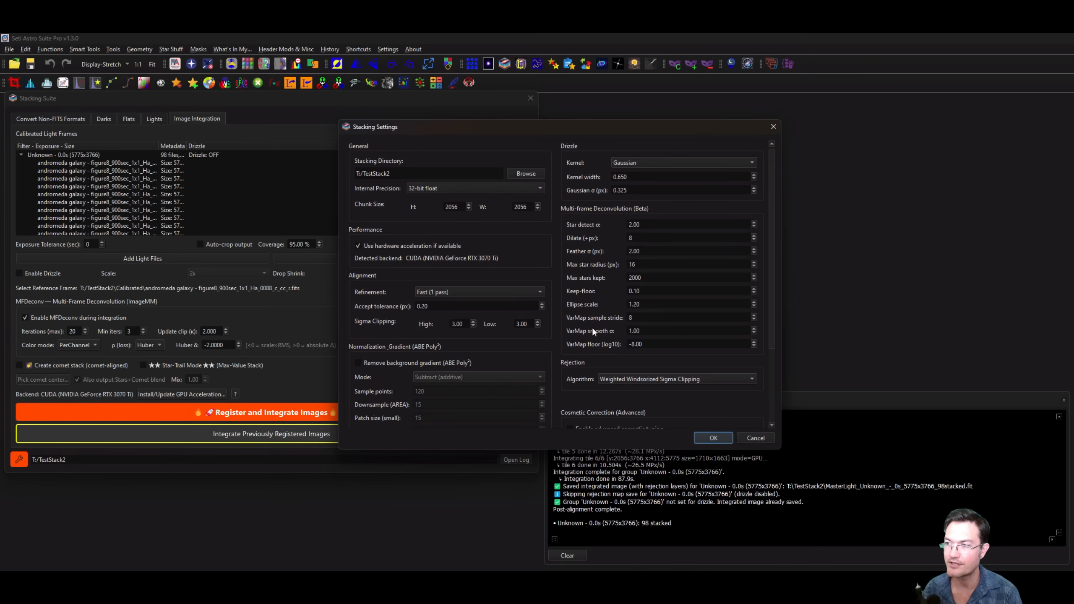
{"action": "mouse_move", "coordinate": [591, 348]}
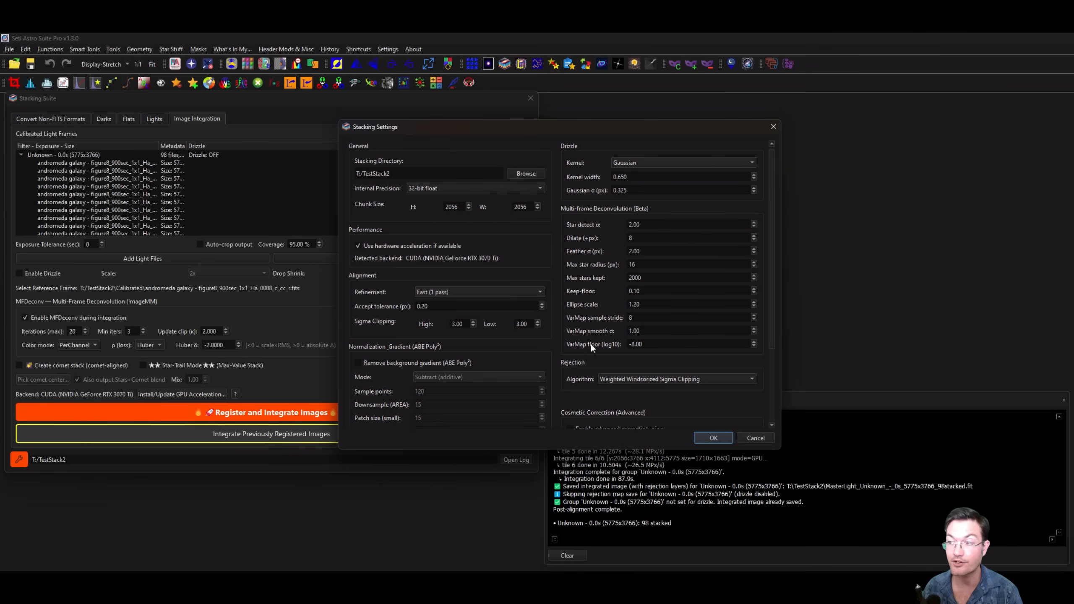
{"action": "mouse_move", "coordinate": [597, 328]}
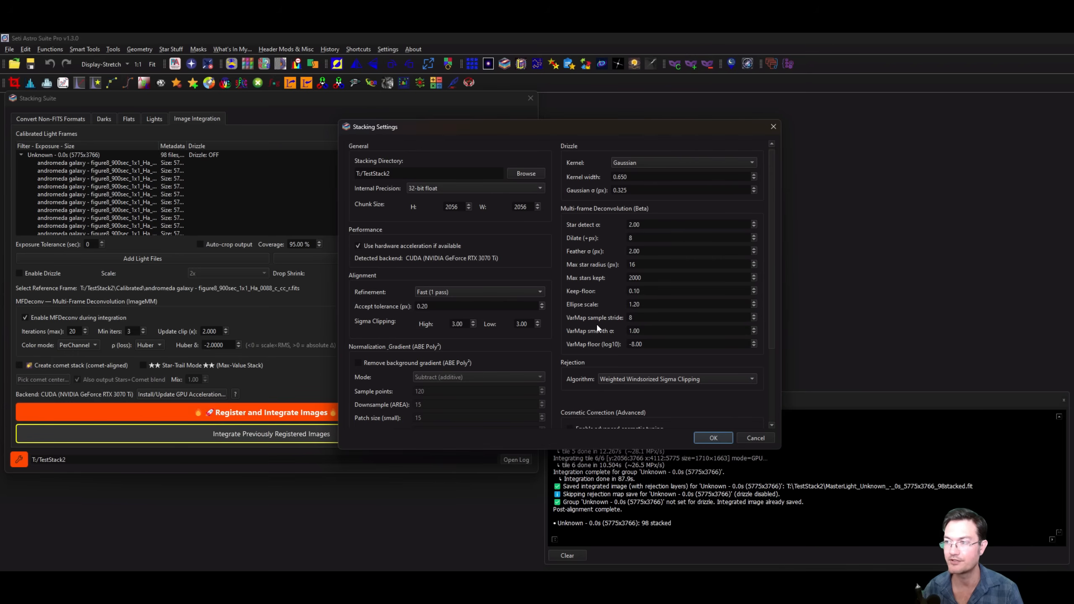
{"action": "mouse_move", "coordinate": [625, 326]}
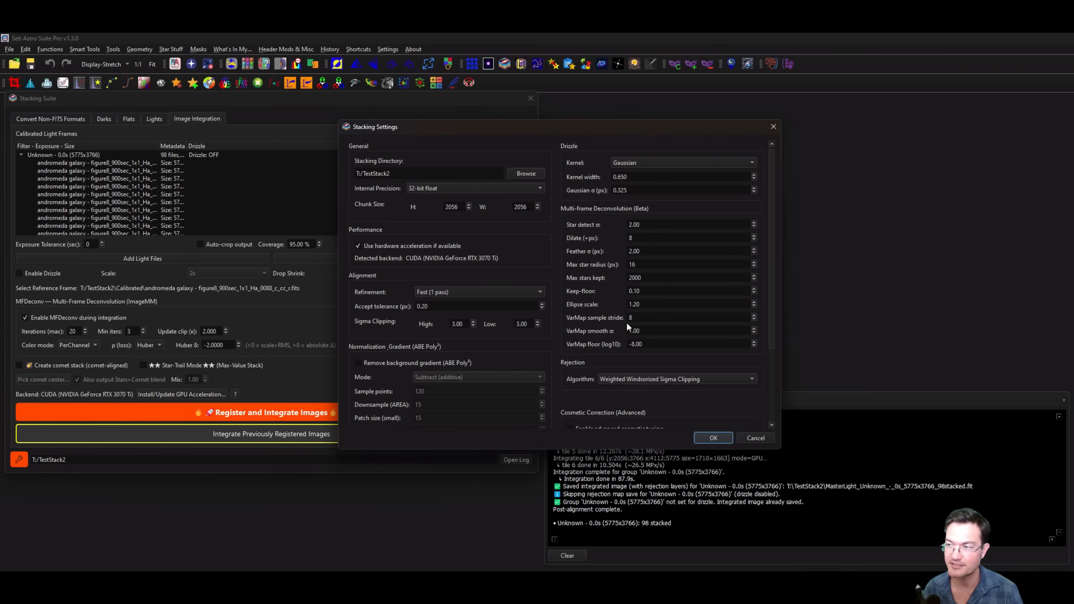
{"action": "mouse_move", "coordinate": [642, 327]}
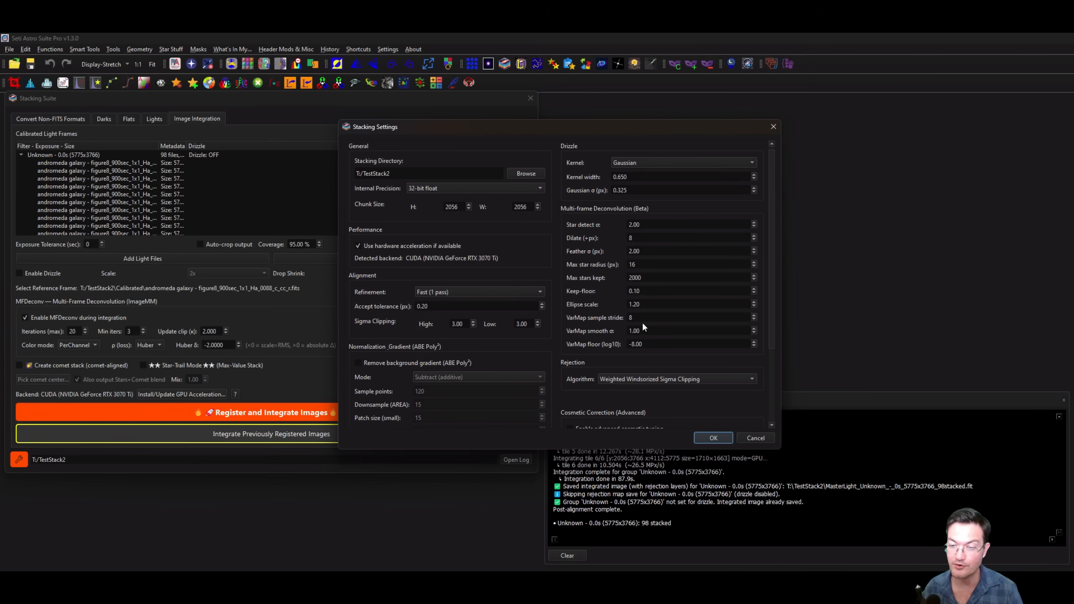
{"action": "mouse_move", "coordinate": [638, 353]}
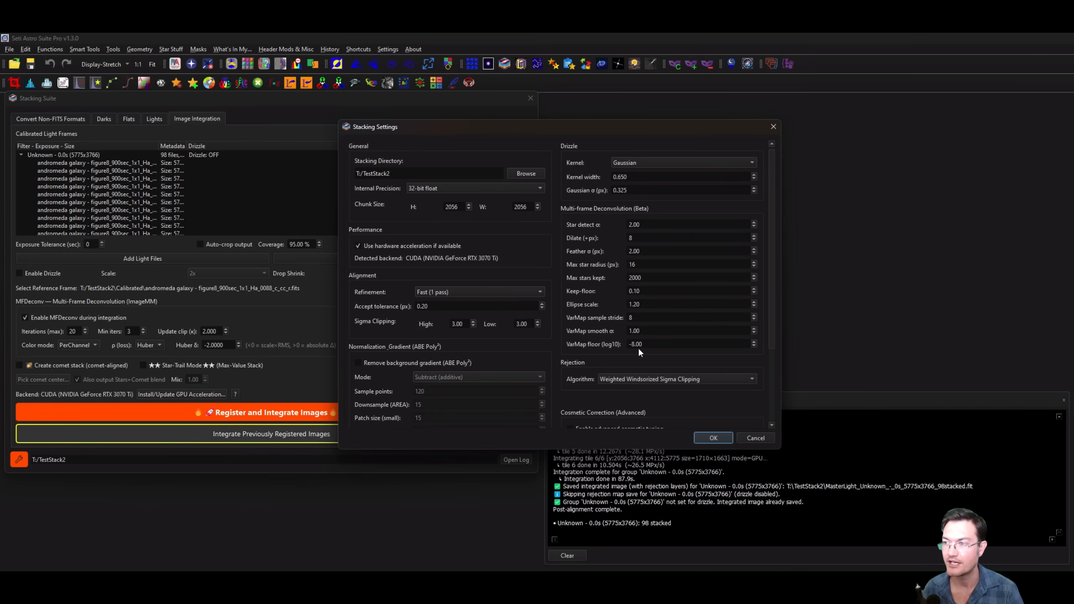
{"action": "mouse_move", "coordinate": [599, 358]}
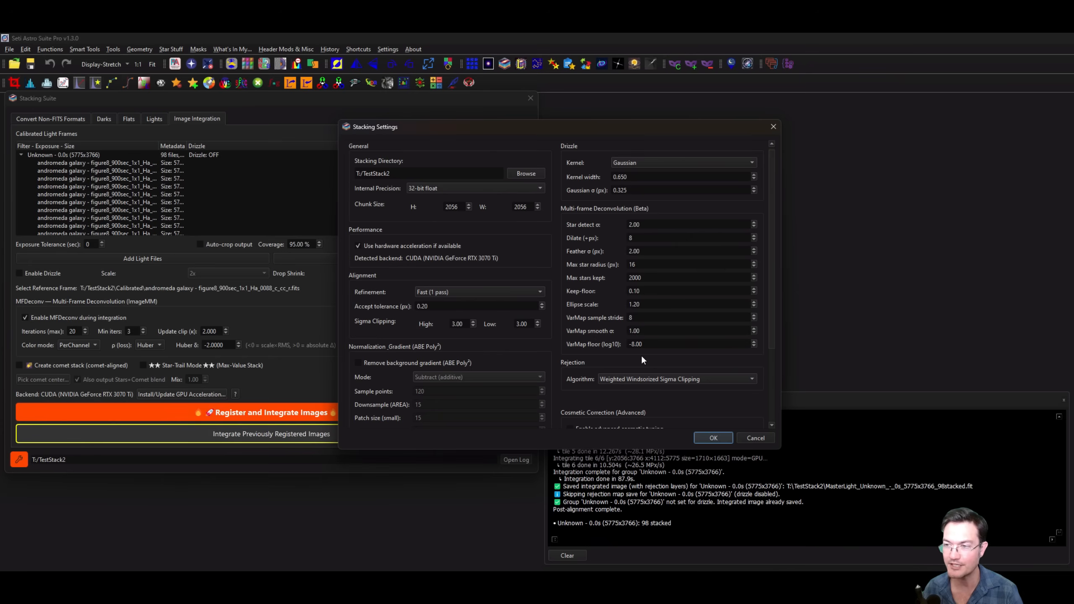
{"action": "mouse_move", "coordinate": [649, 363]}
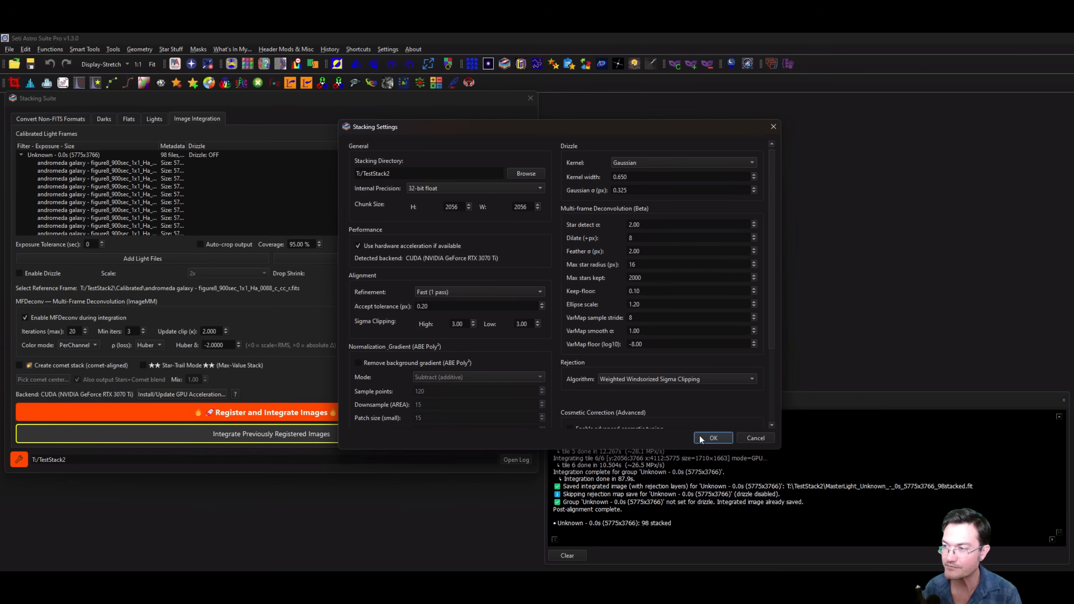
Save the stacking settings and start Register and Integrate Images with MFDeconv
{"action": "left_click", "coordinate": [712, 438]}
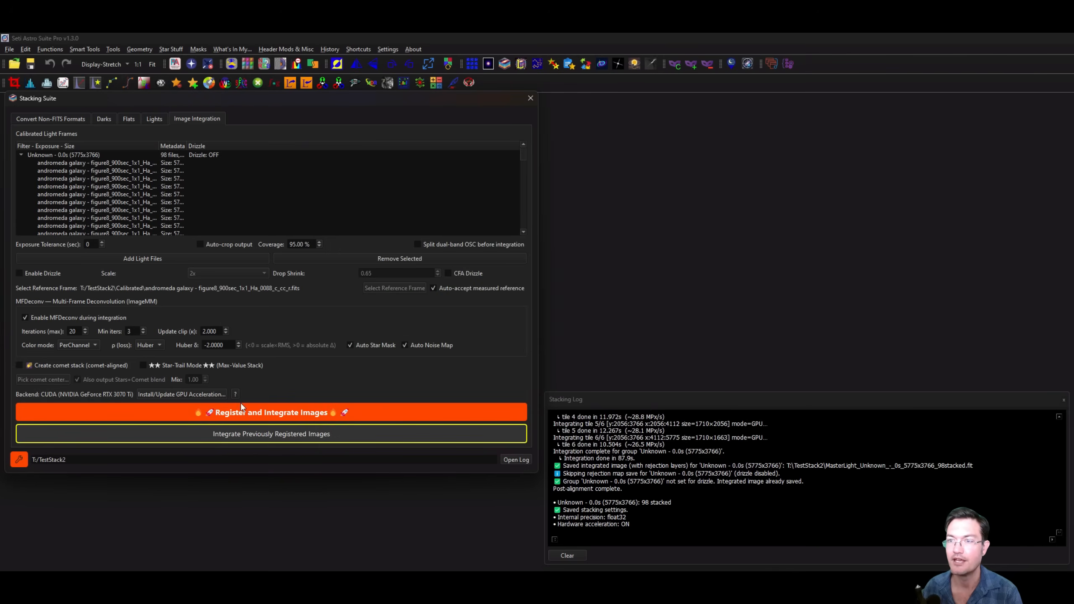
{"action": "mouse_move", "coordinate": [168, 180]}
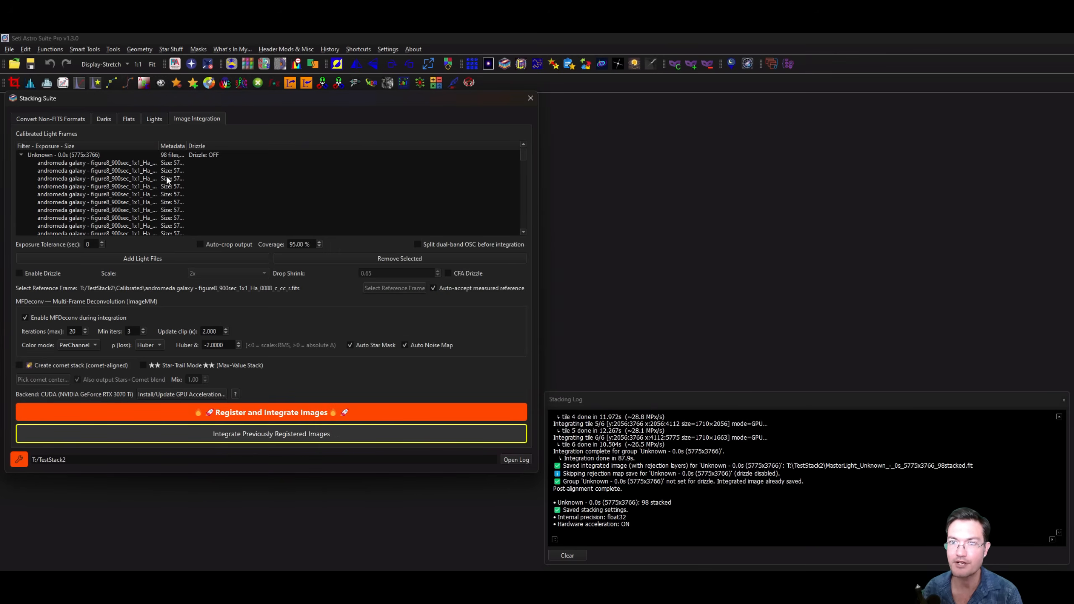
{"action": "mouse_move", "coordinate": [431, 348]}
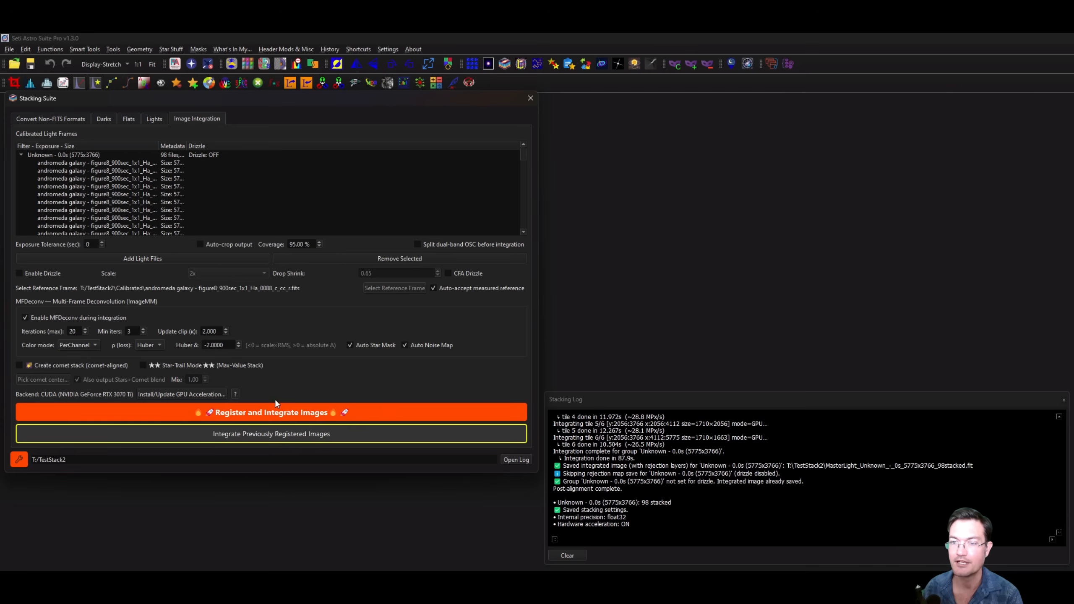
{"action": "mouse_move", "coordinate": [271, 412]}
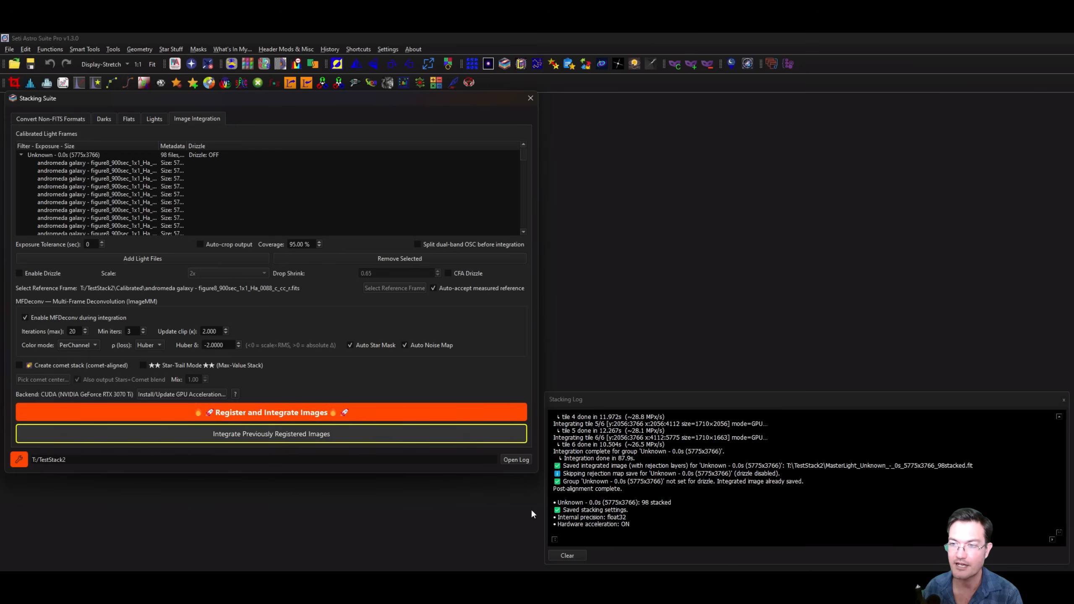
{"action": "left_click", "coordinate": [271, 412]}
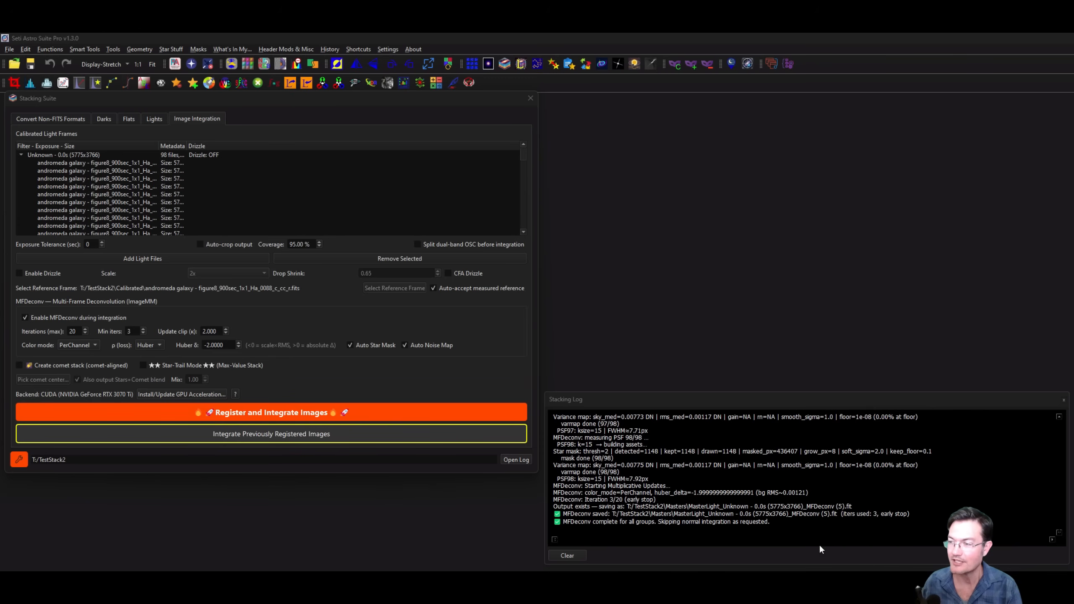
{"action": "mouse_move", "coordinate": [805, 544]}
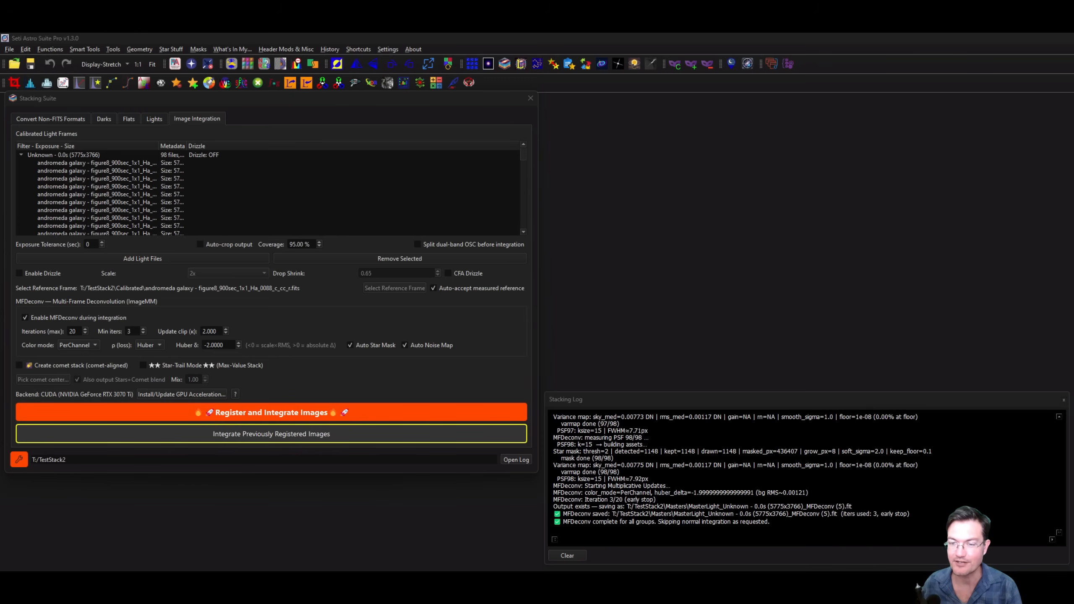
Close the Stacking Suite to show the MFDeconv and normal master stacks side by side
{"action": "left_click", "coordinate": [271, 412]}
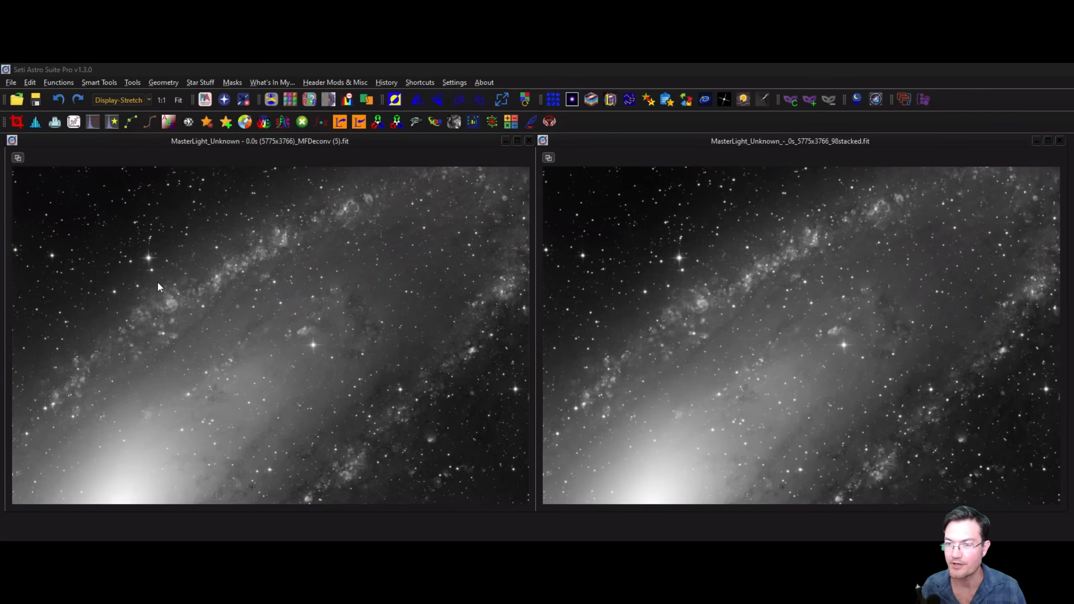
{"action": "mouse_move", "coordinate": [190, 304]}
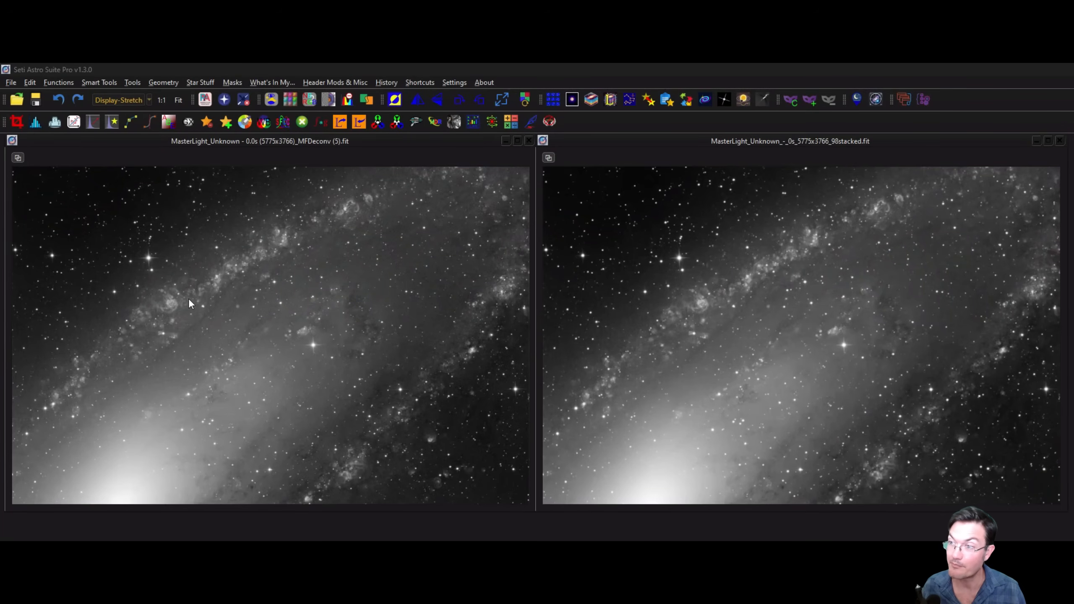
{"action": "mouse_move", "coordinate": [166, 310]}
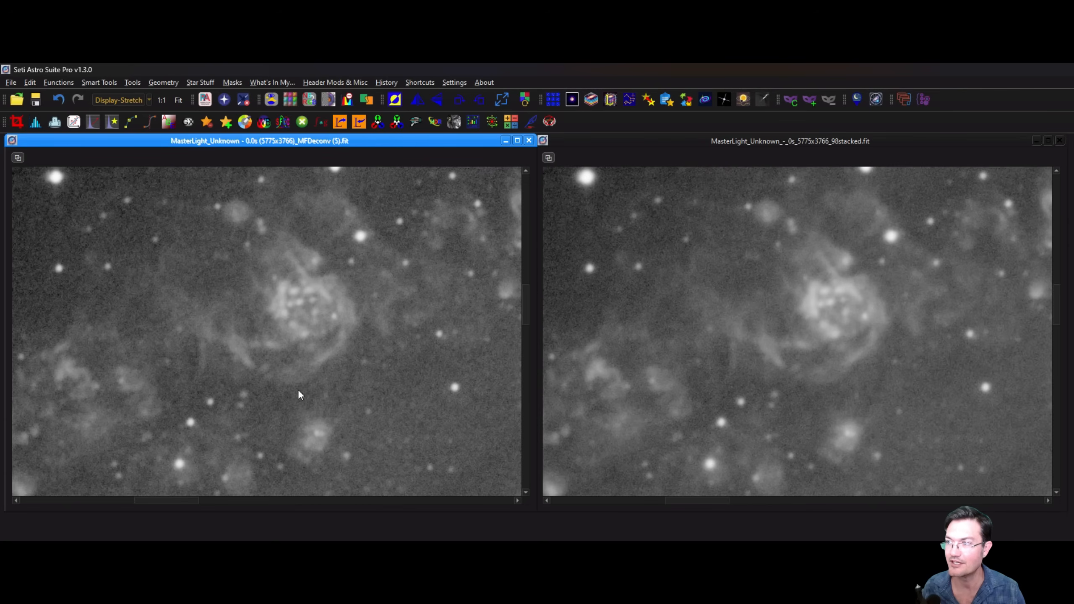
{"action": "mouse_move", "coordinate": [334, 401]}
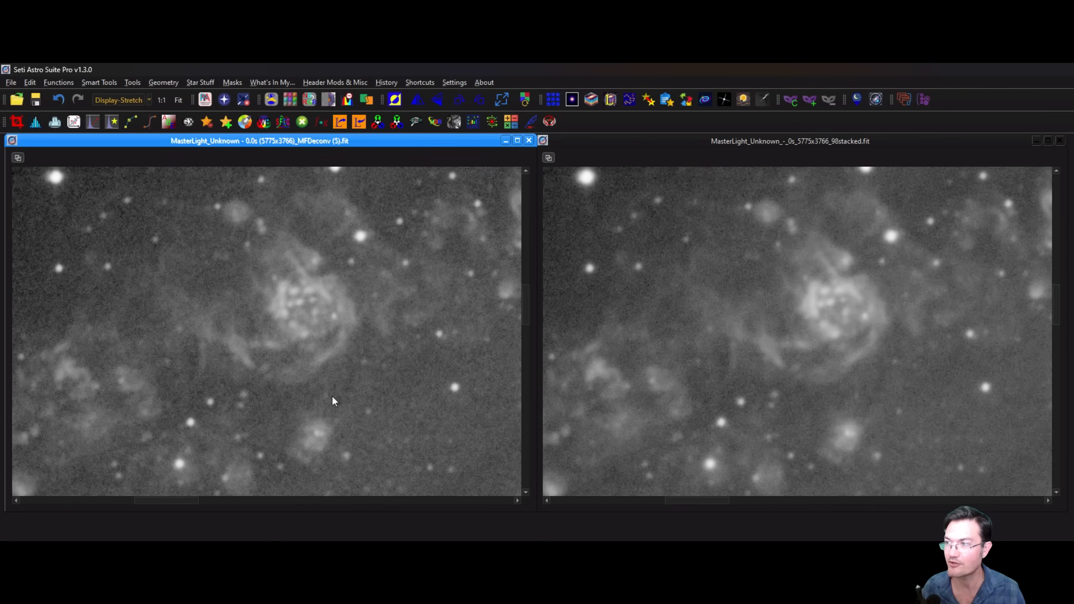
{"action": "mouse_move", "coordinate": [432, 277]}
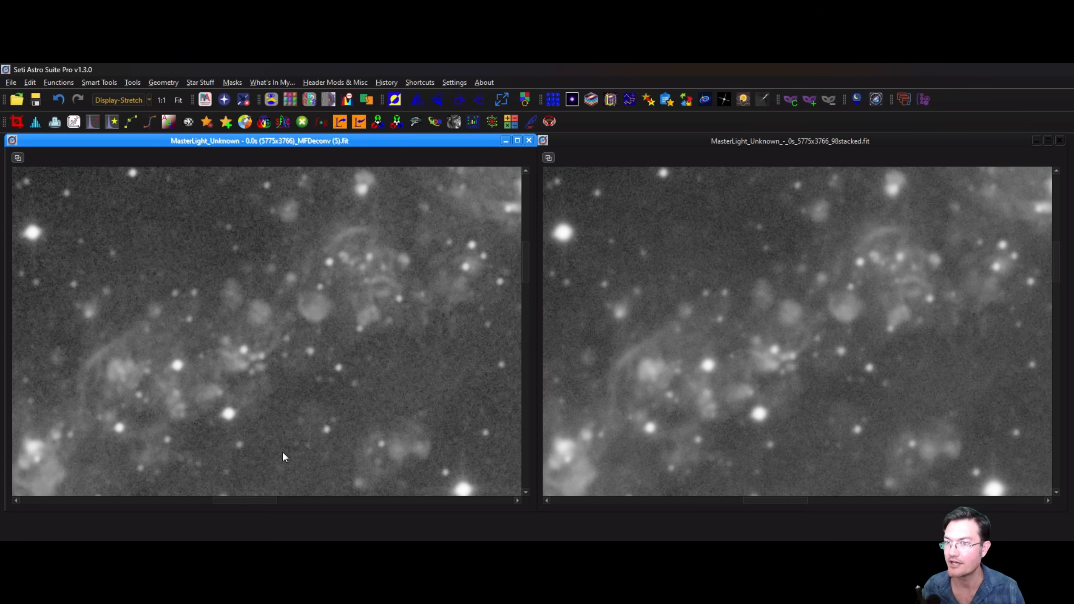
{"action": "mouse_move", "coordinate": [311, 448]}
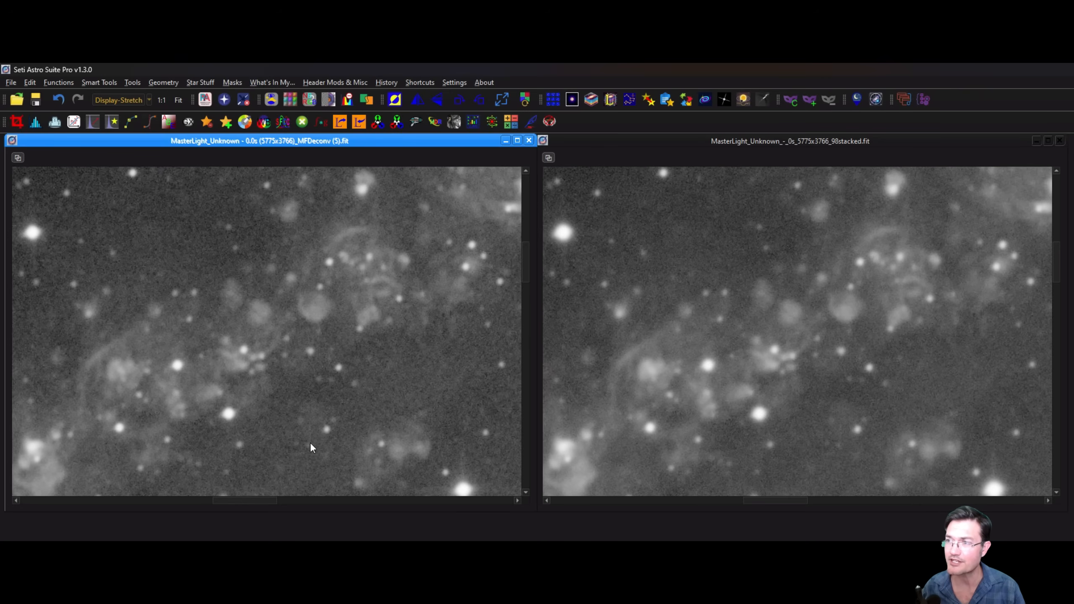
{"action": "mouse_move", "coordinate": [337, 450]}
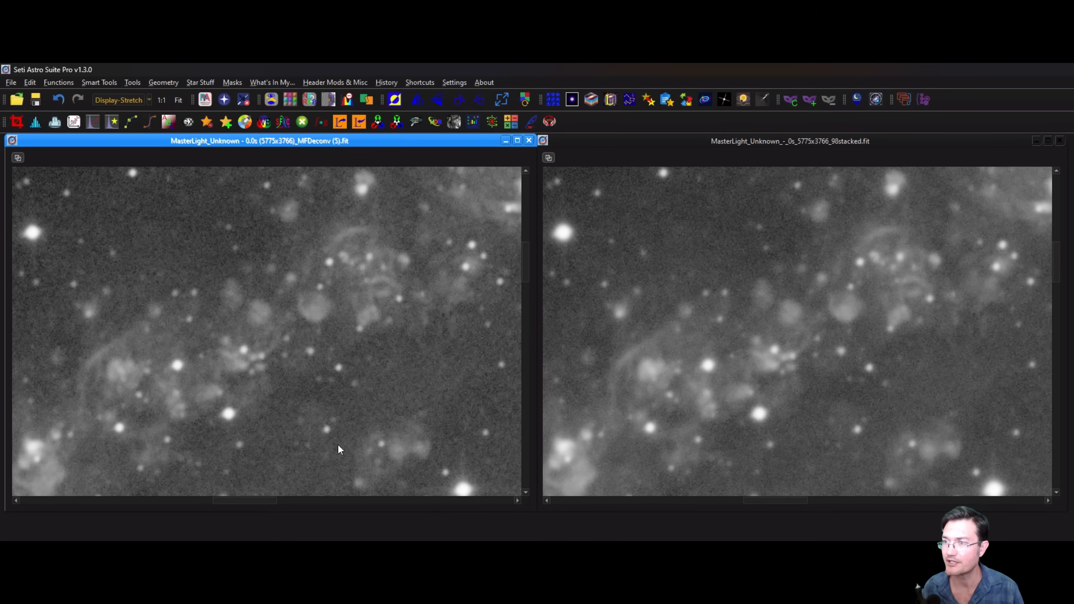
{"action": "mouse_move", "coordinate": [449, 382]}
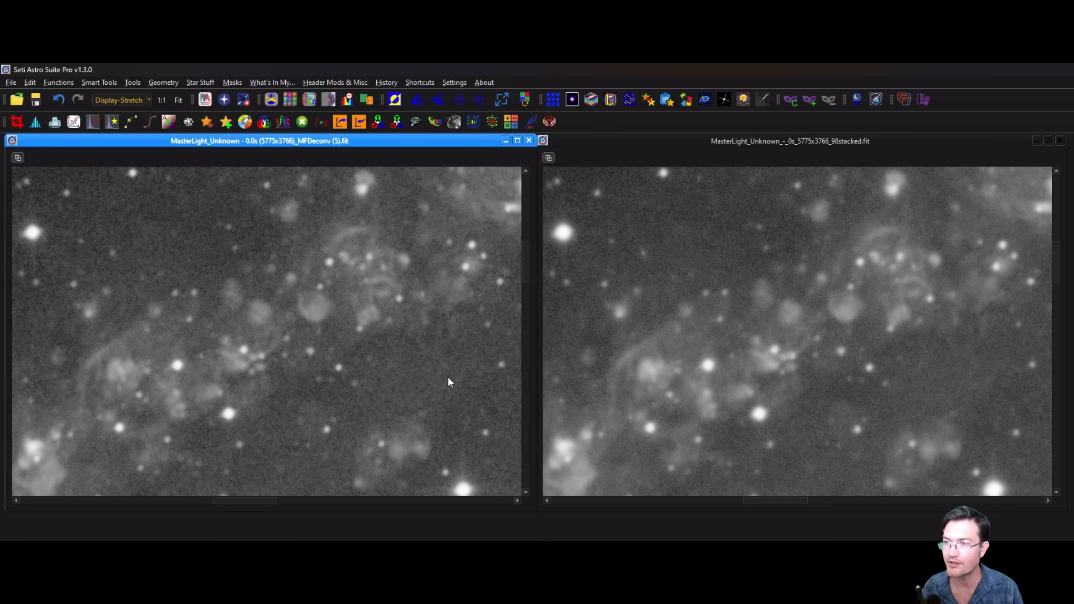
{"action": "mouse_move", "coordinate": [461, 375]}
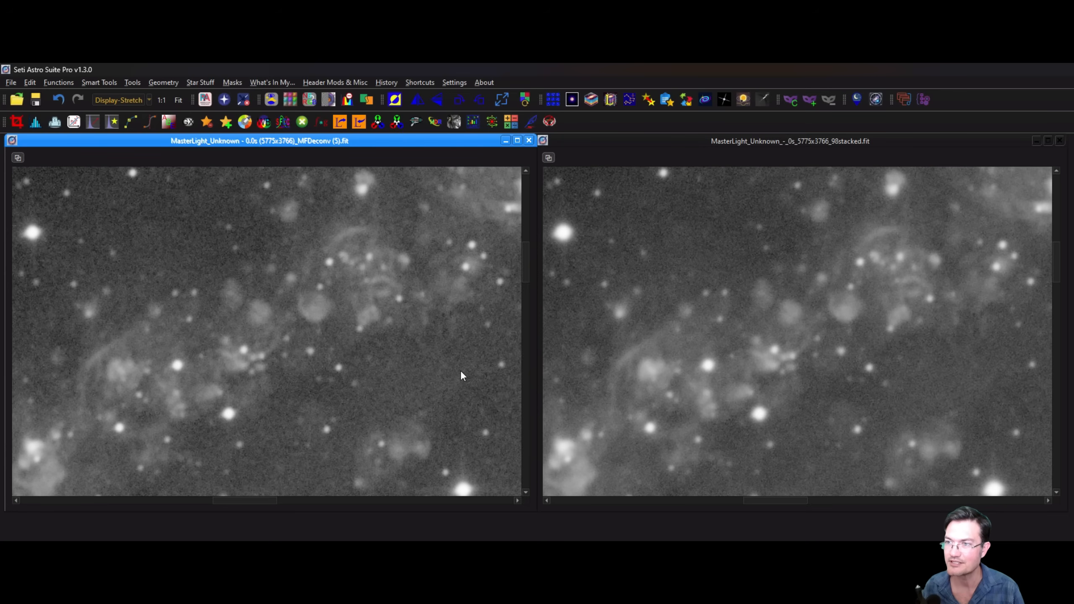
{"action": "mouse_move", "coordinate": [458, 405]}
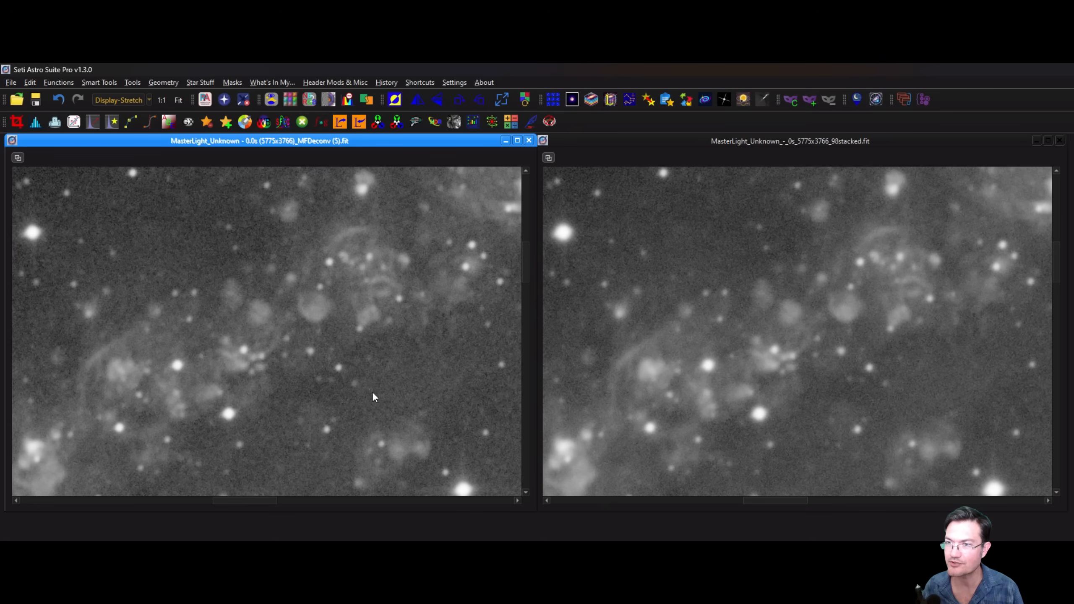
{"action": "mouse_move", "coordinate": [282, 265]}
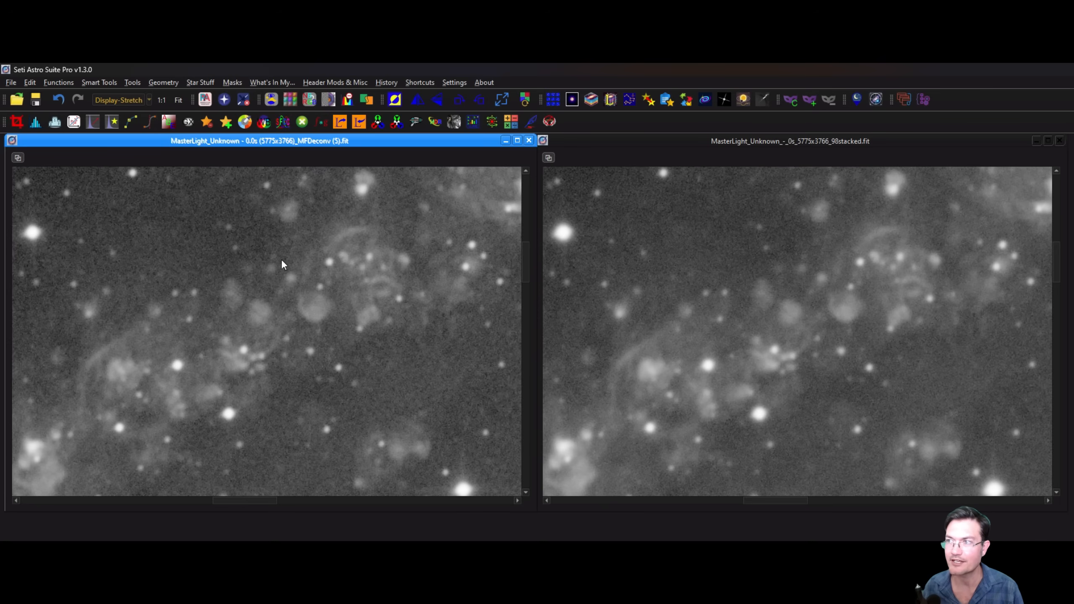
{"action": "mouse_move", "coordinate": [246, 230]}
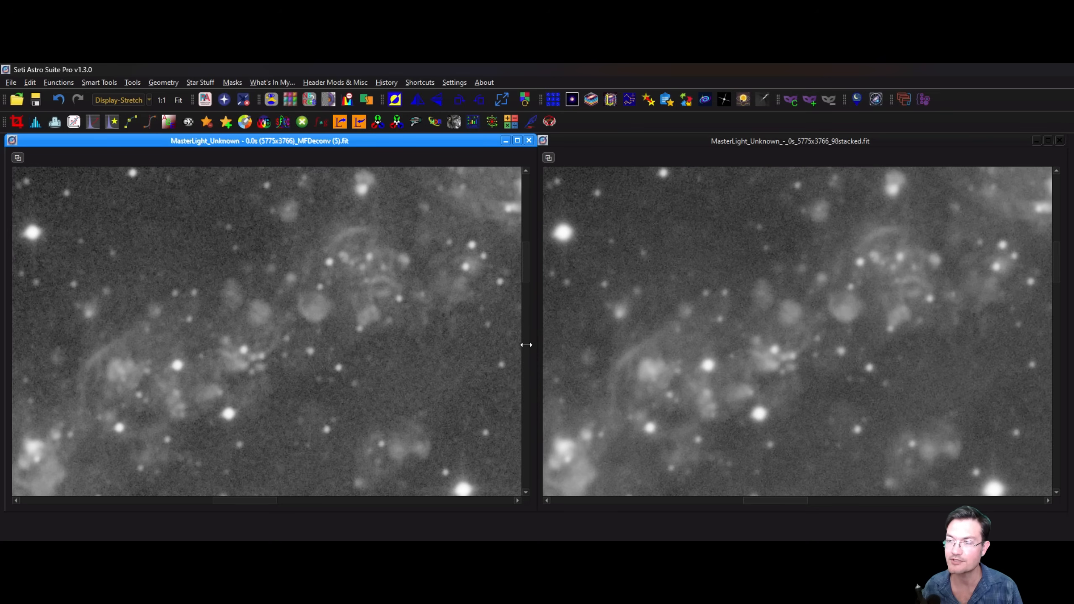
{"action": "mouse_move", "coordinate": [457, 375]}
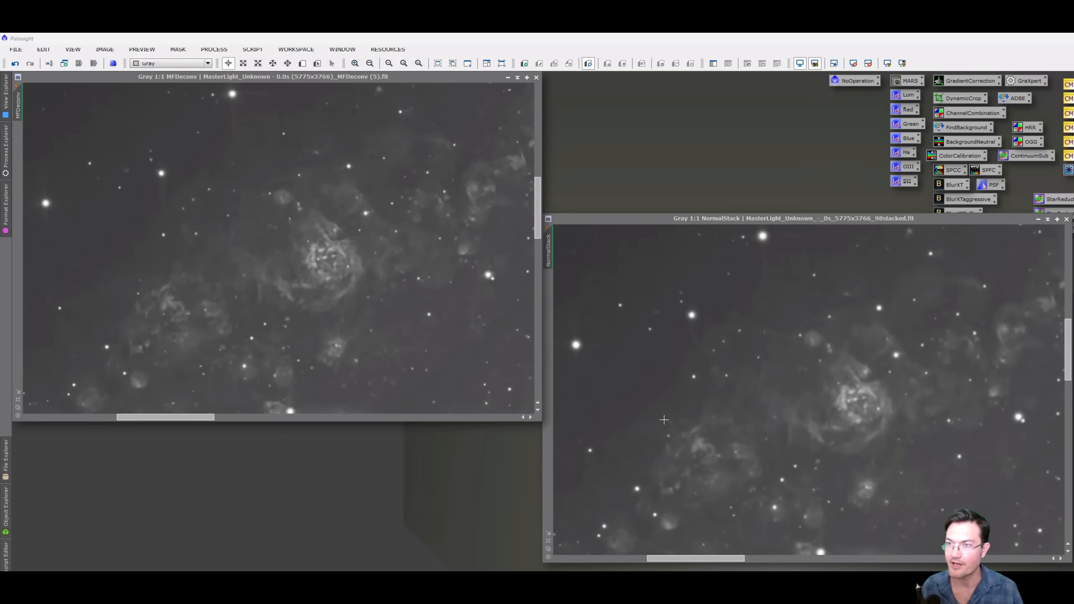
{"action": "mouse_move", "coordinate": [285, 316]}
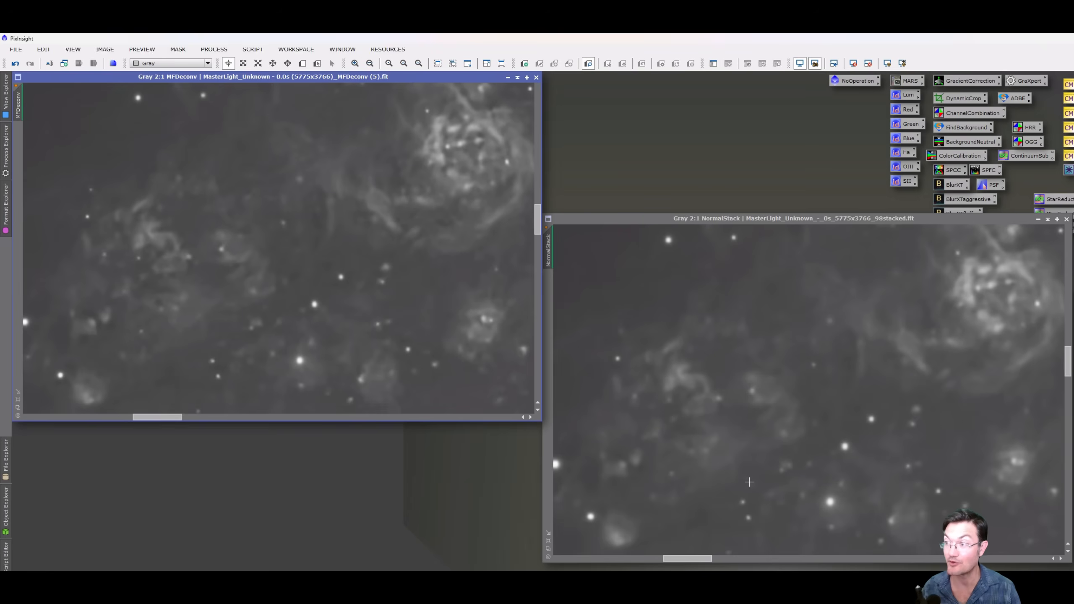
{"action": "mouse_move", "coordinate": [387, 221]}
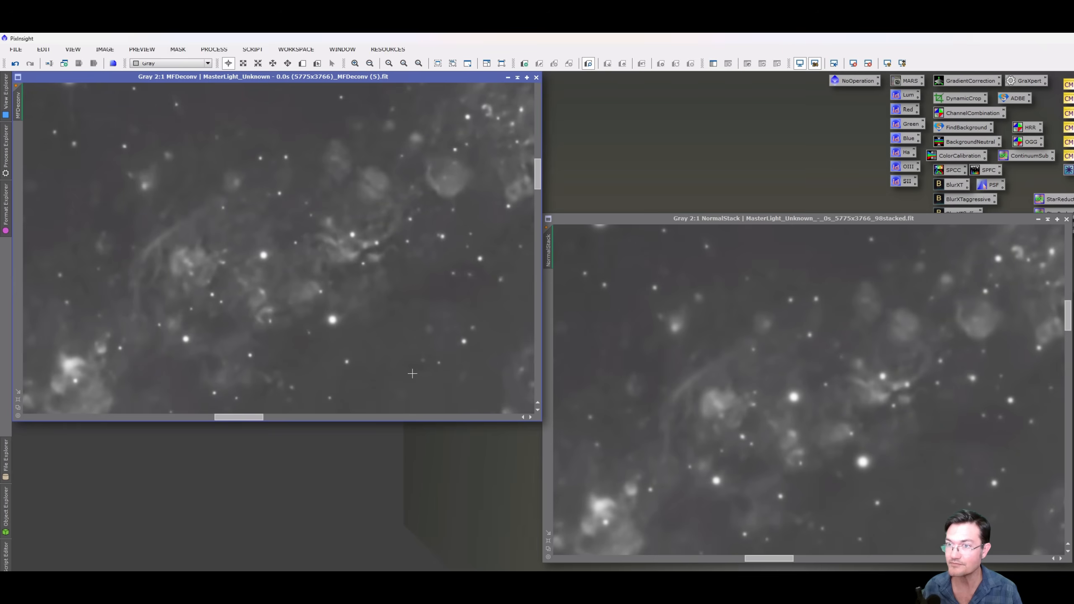
{"action": "mouse_move", "coordinate": [825, 423]}
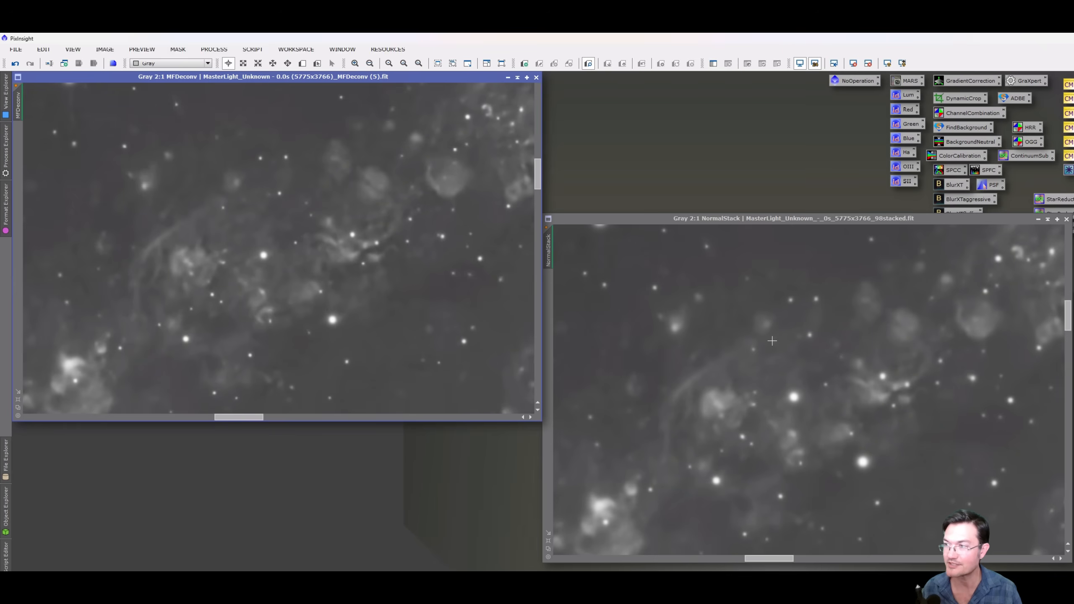
{"action": "mouse_move", "coordinate": [804, 423]}
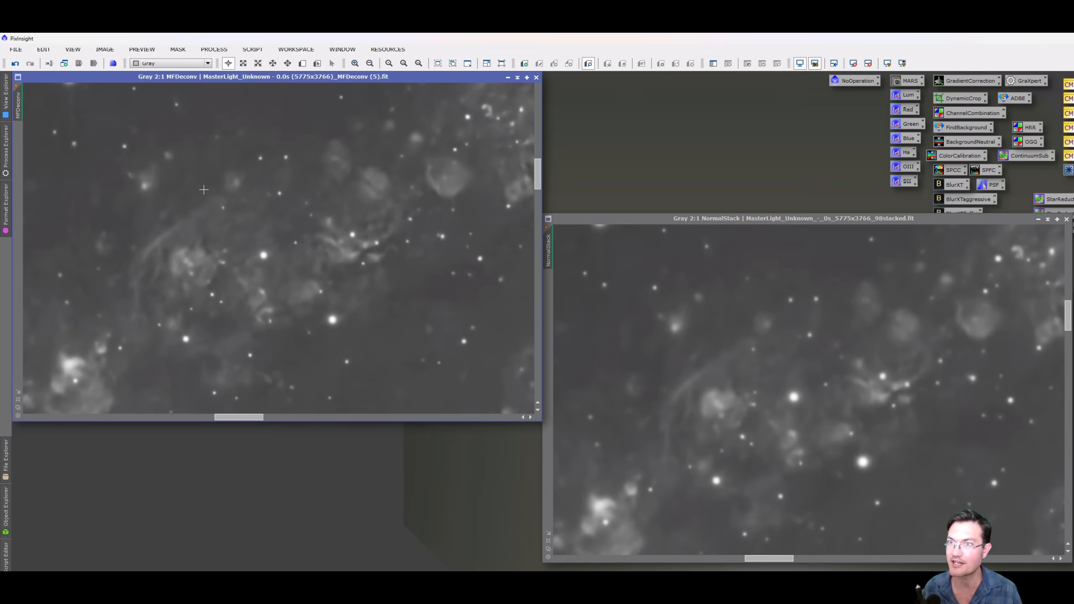
{"action": "mouse_move", "coordinate": [255, 138]}
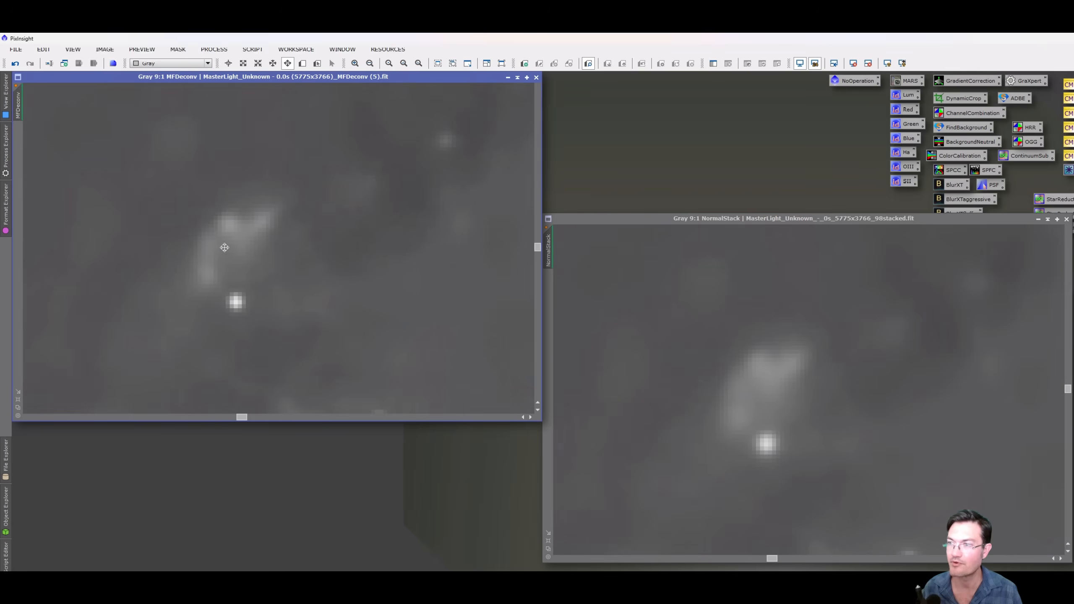
{"action": "mouse_move", "coordinate": [244, 230]}
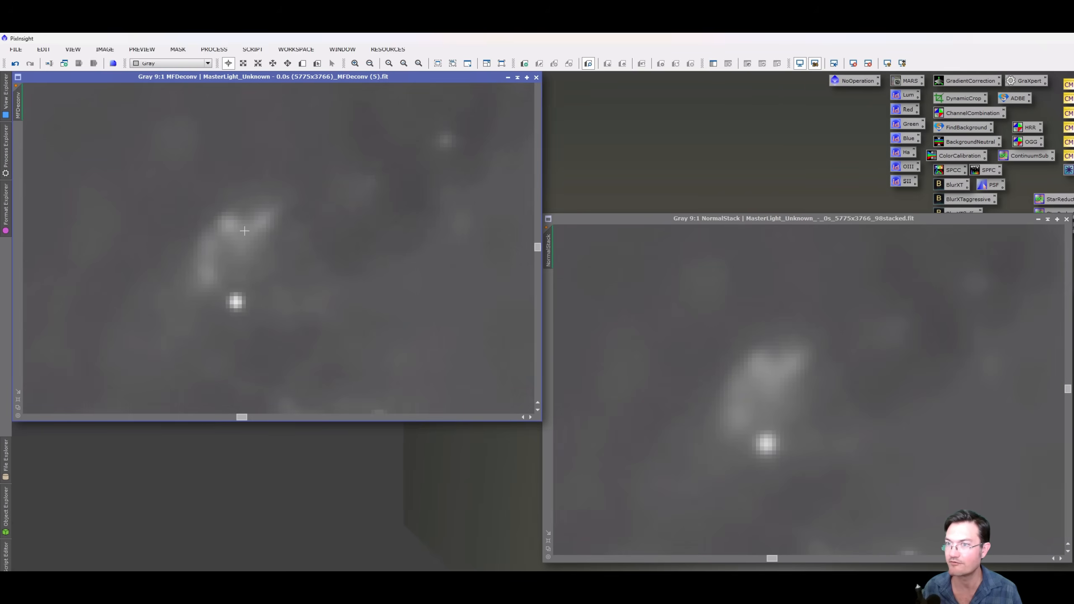
{"action": "mouse_move", "coordinate": [277, 311]}
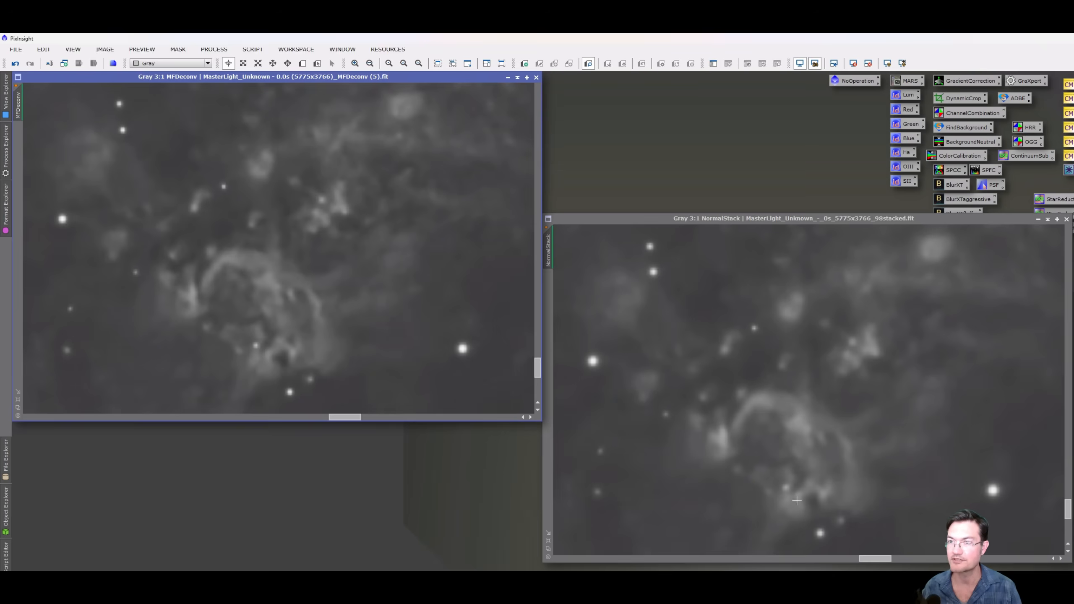
{"action": "mouse_move", "coordinate": [267, 337]}
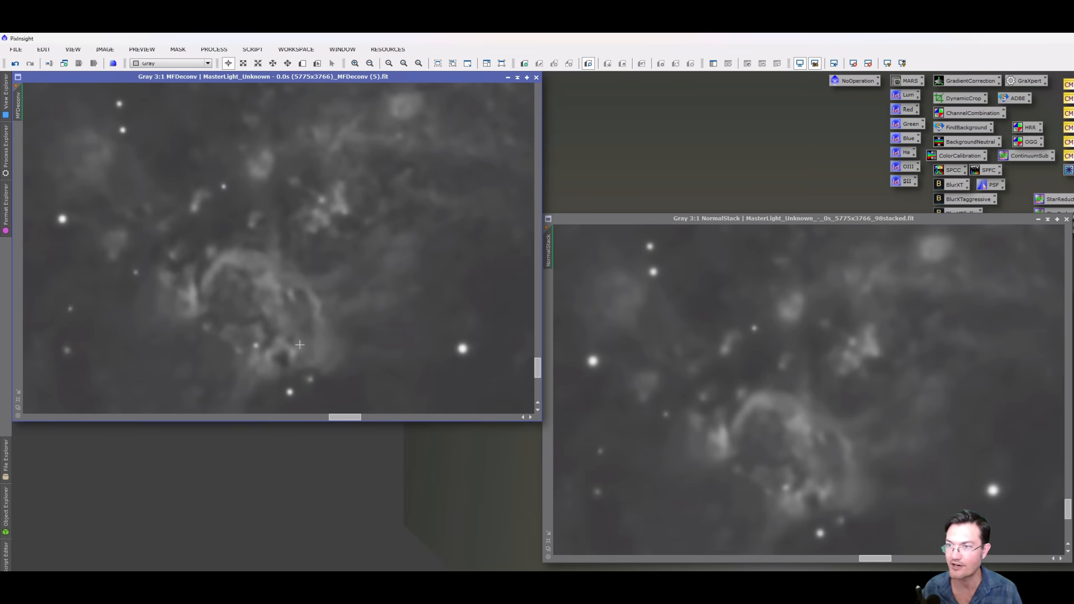
{"action": "mouse_move", "coordinate": [307, 298]}
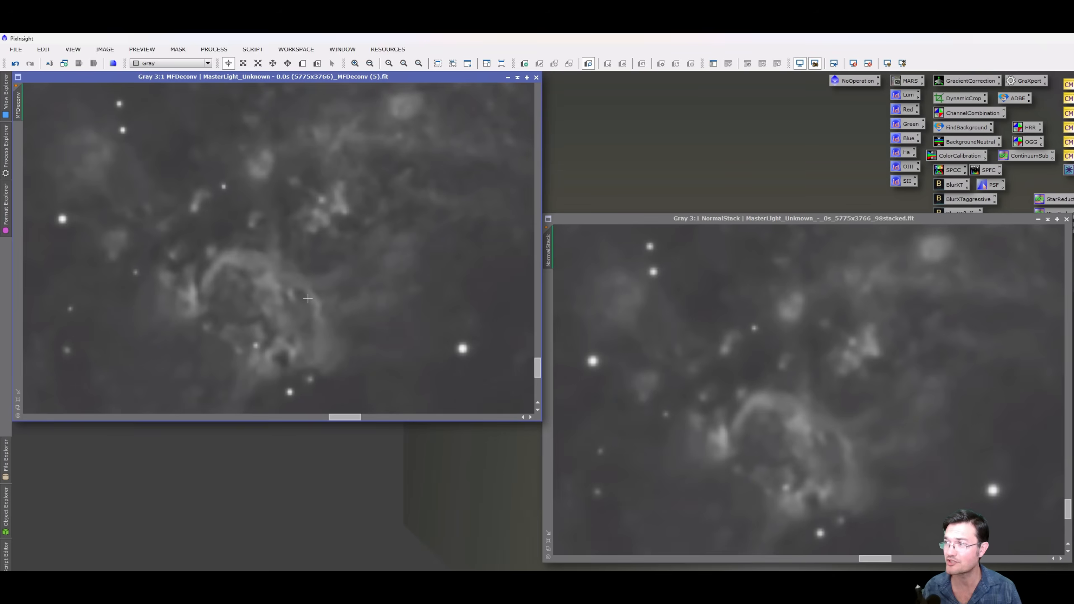
{"action": "mouse_move", "coordinate": [294, 250]}
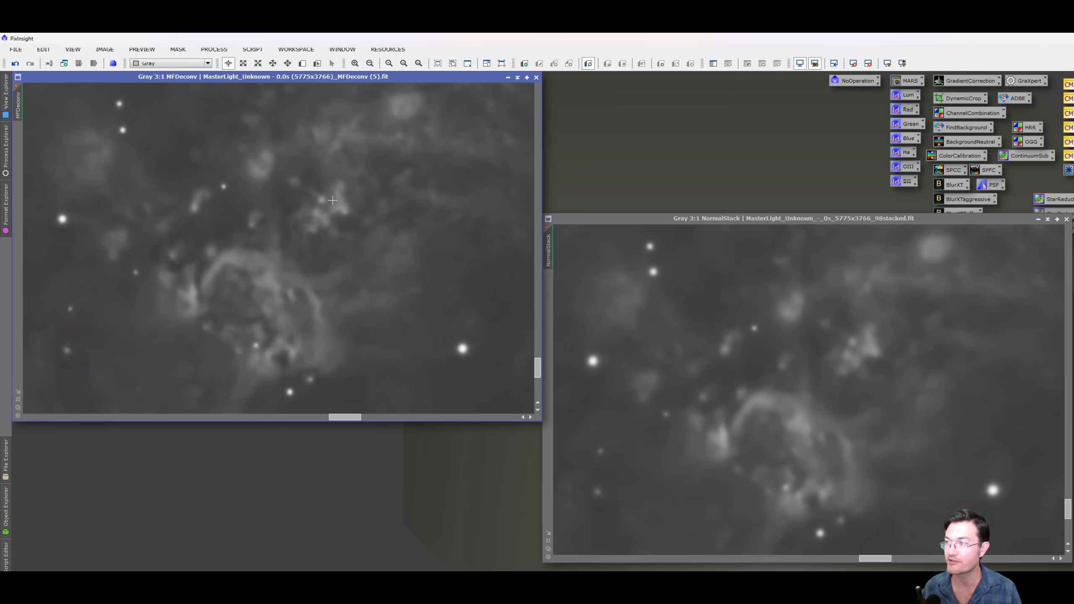
{"action": "mouse_move", "coordinate": [822, 406]}
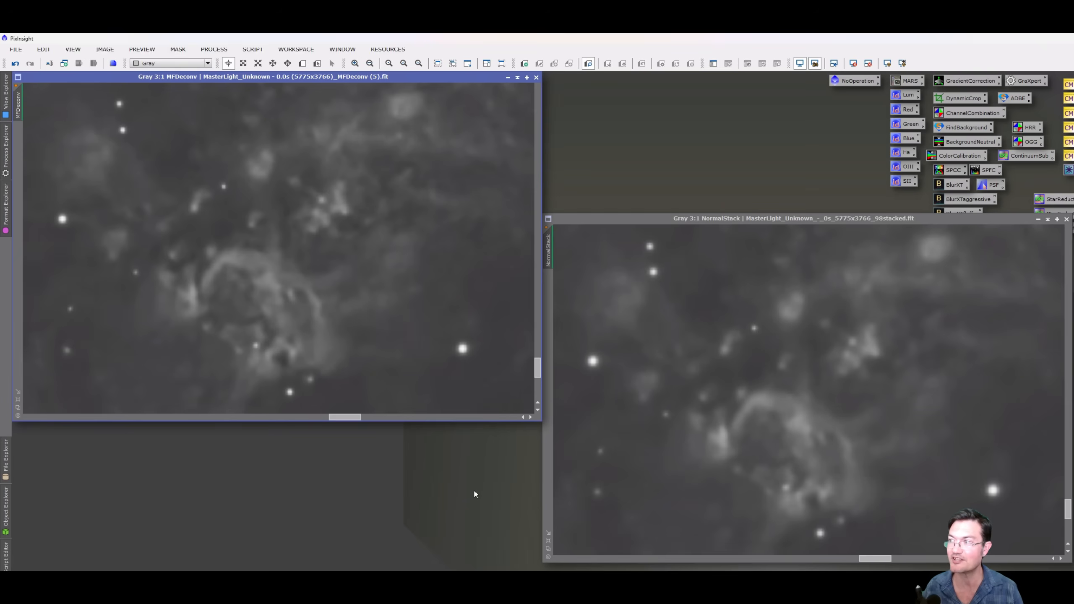
{"action": "mouse_move", "coordinate": [255, 250]}
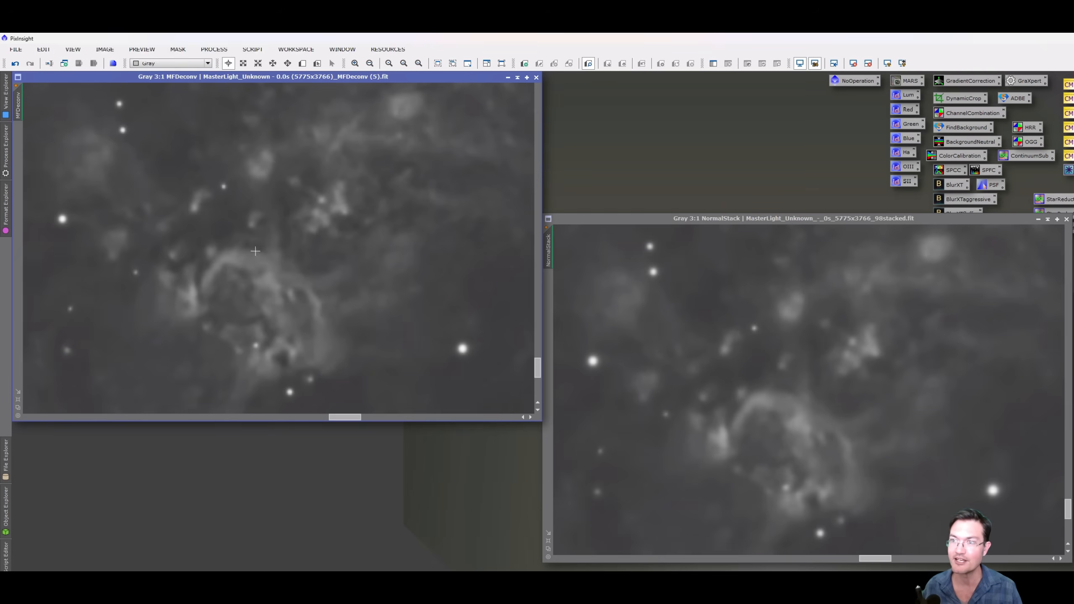
{"action": "mouse_move", "coordinate": [336, 285]}
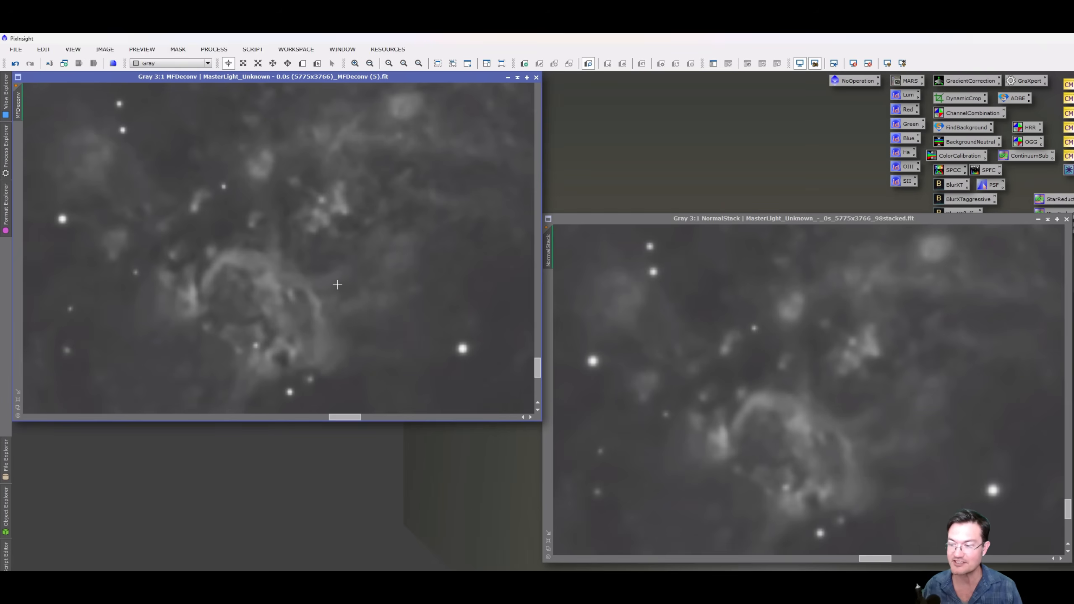